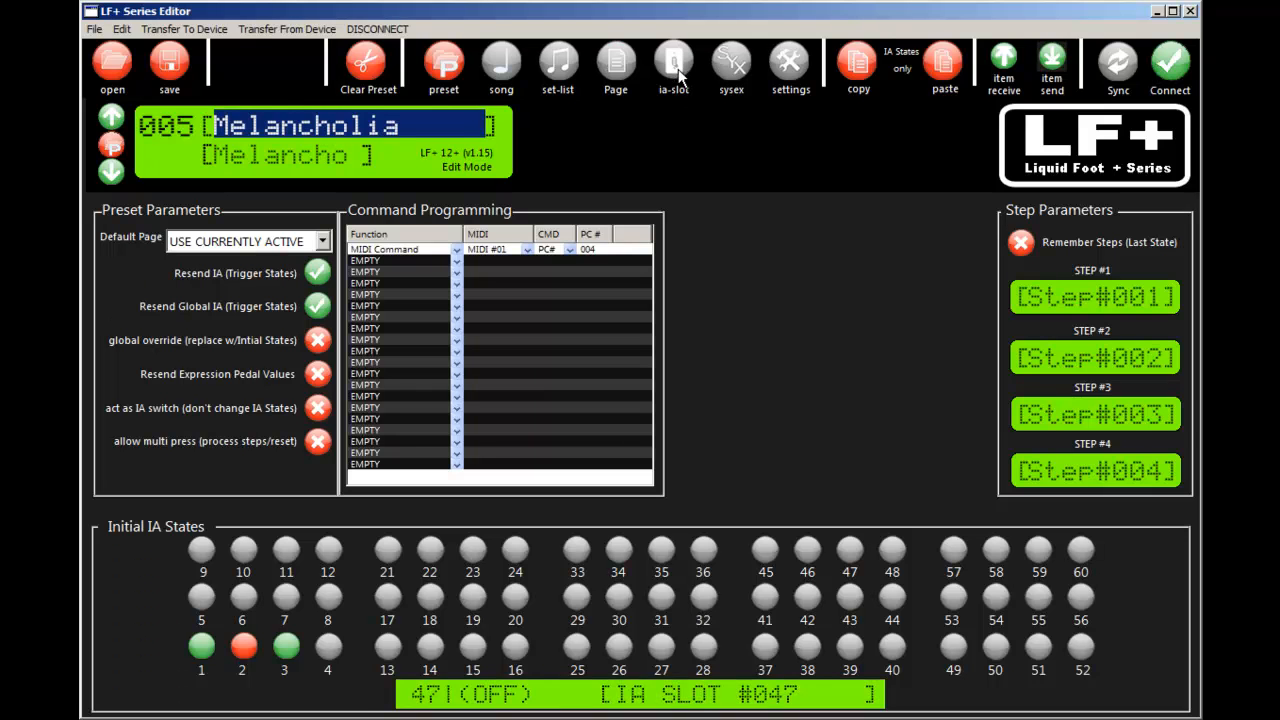
# Switch the editor into IA-Slot Mode to program IA slots
pyautogui.click(673, 63)
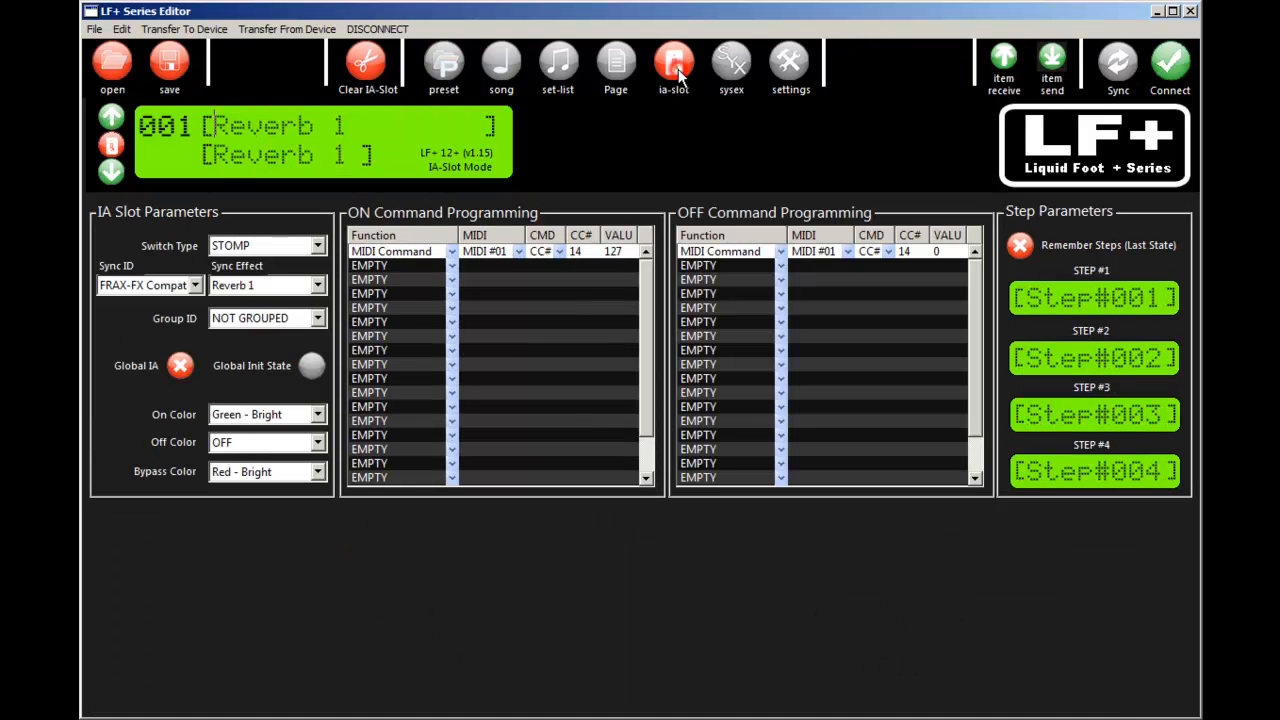
pyautogui.moveTo(112, 118)
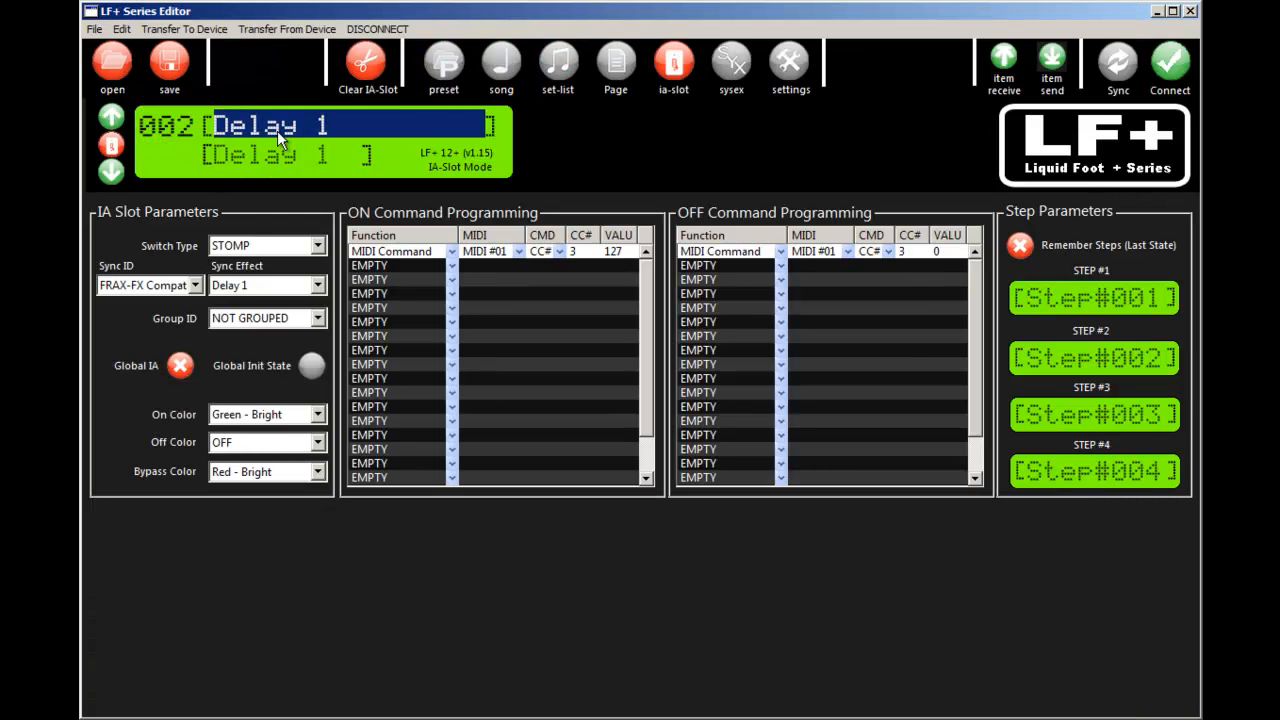
pyautogui.moveTo(193, 270)
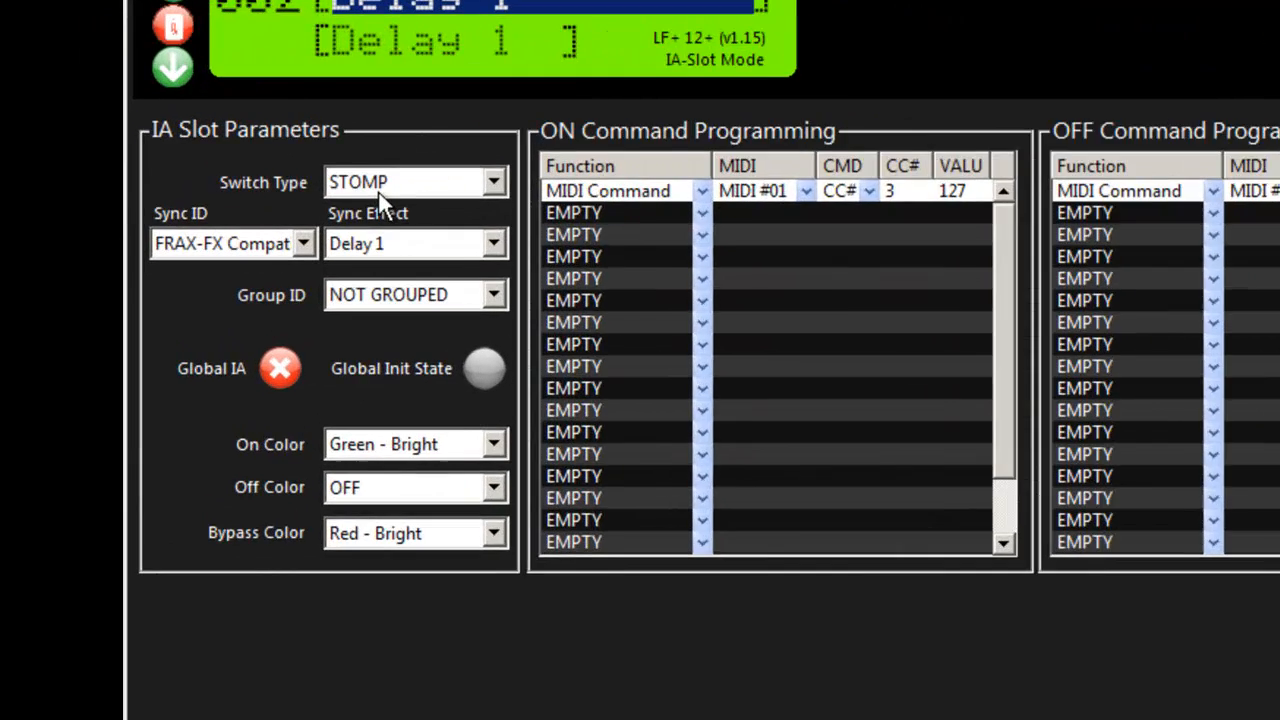
pyautogui.click(490, 181)
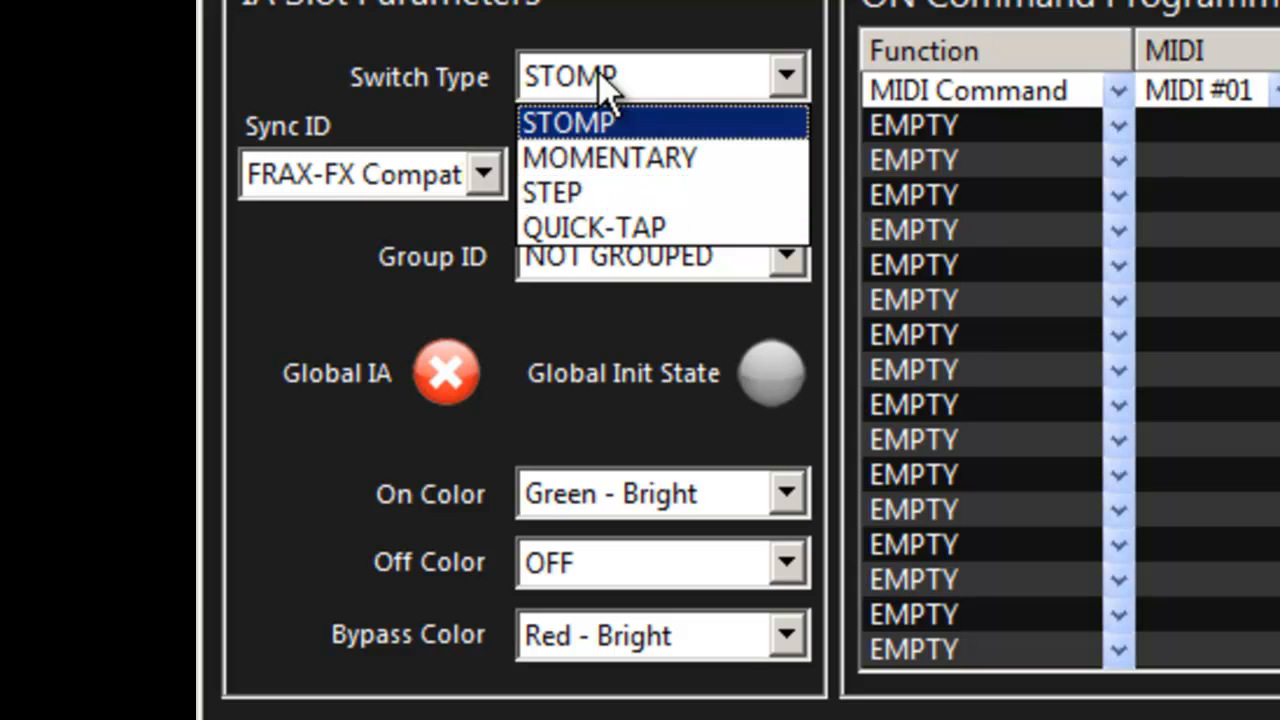
pyautogui.moveTo(560, 192)
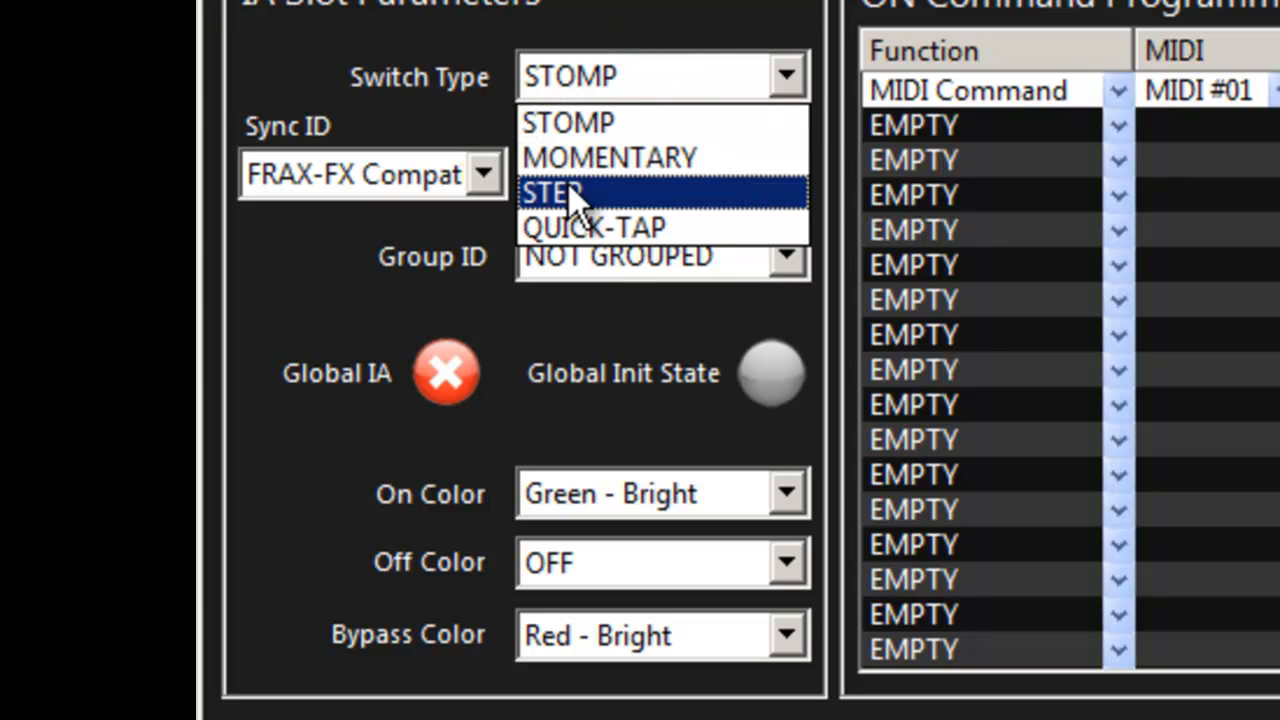
pyautogui.click(567, 122)
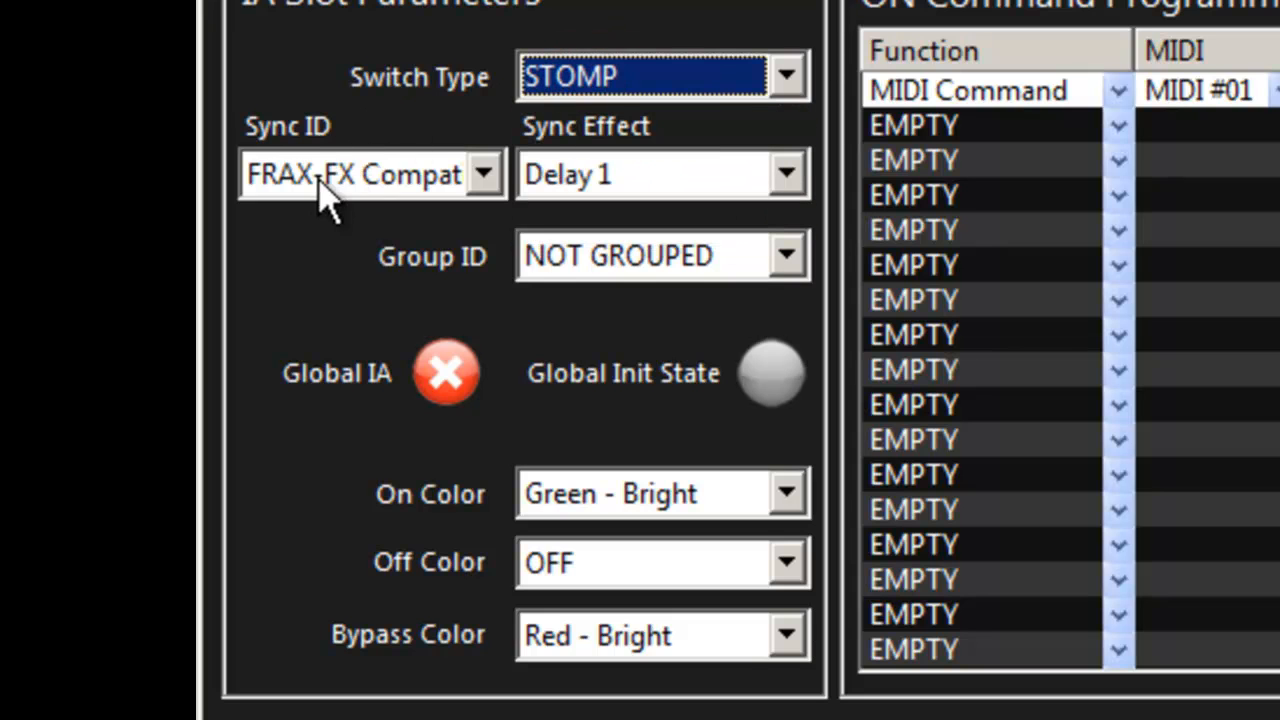
pyautogui.click(485, 173)
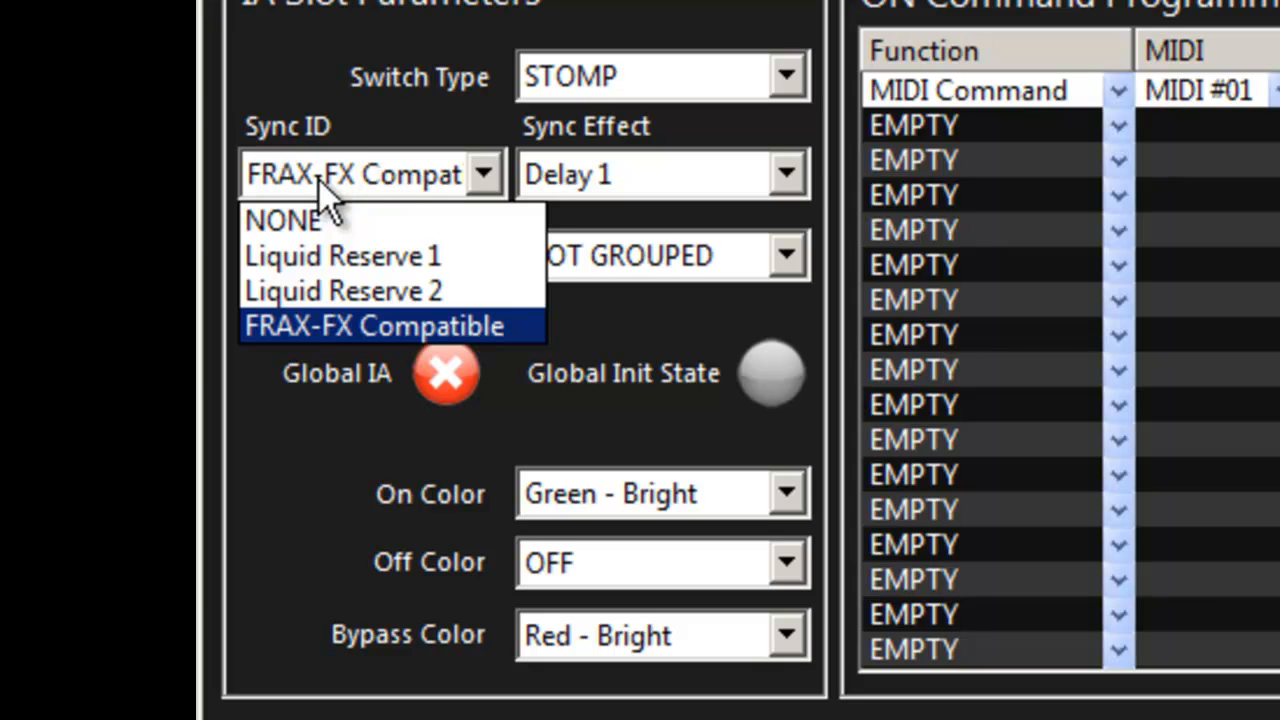
pyautogui.click(375, 325)
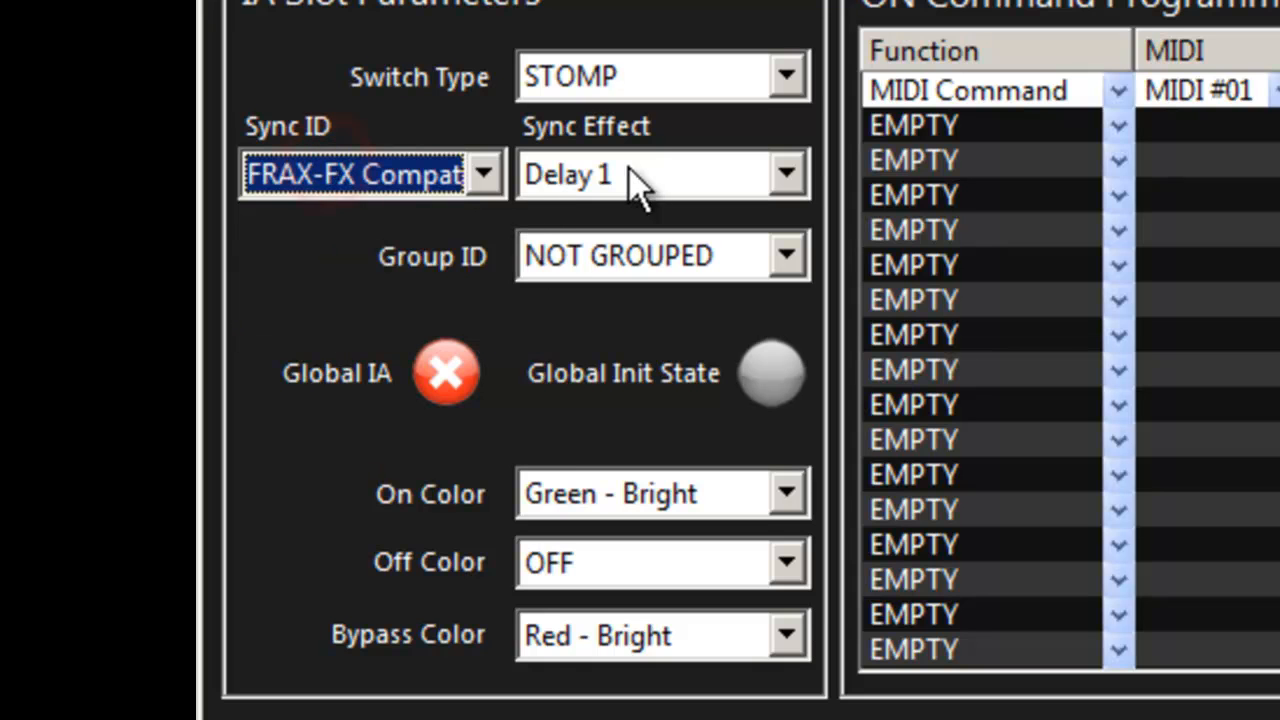
pyautogui.click(787, 173)
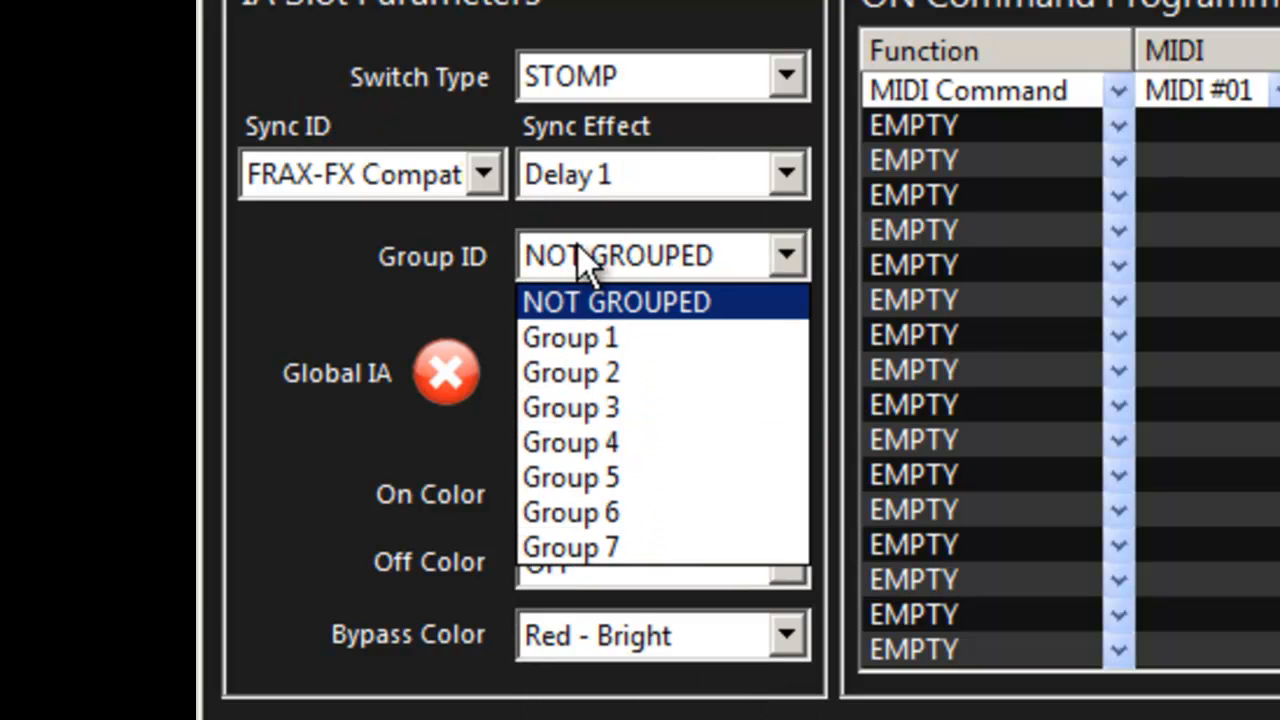
pyautogui.moveTo(570, 547)
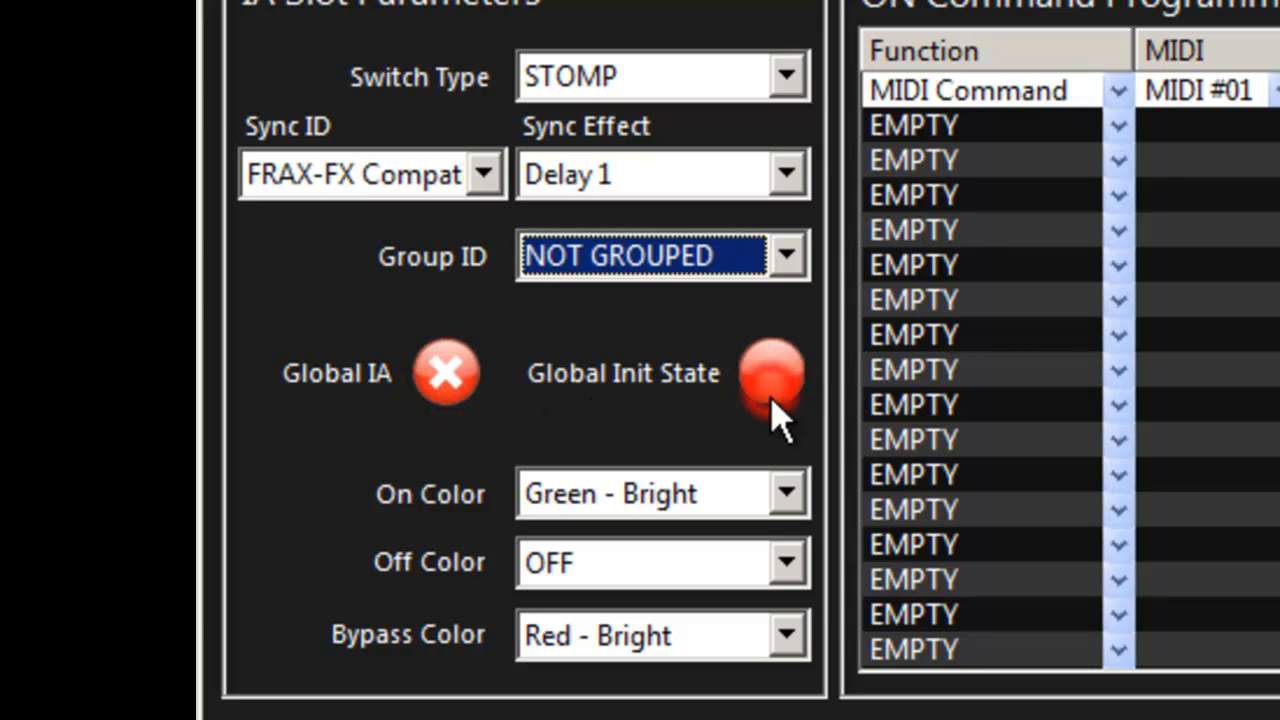
pyautogui.click(771, 375)
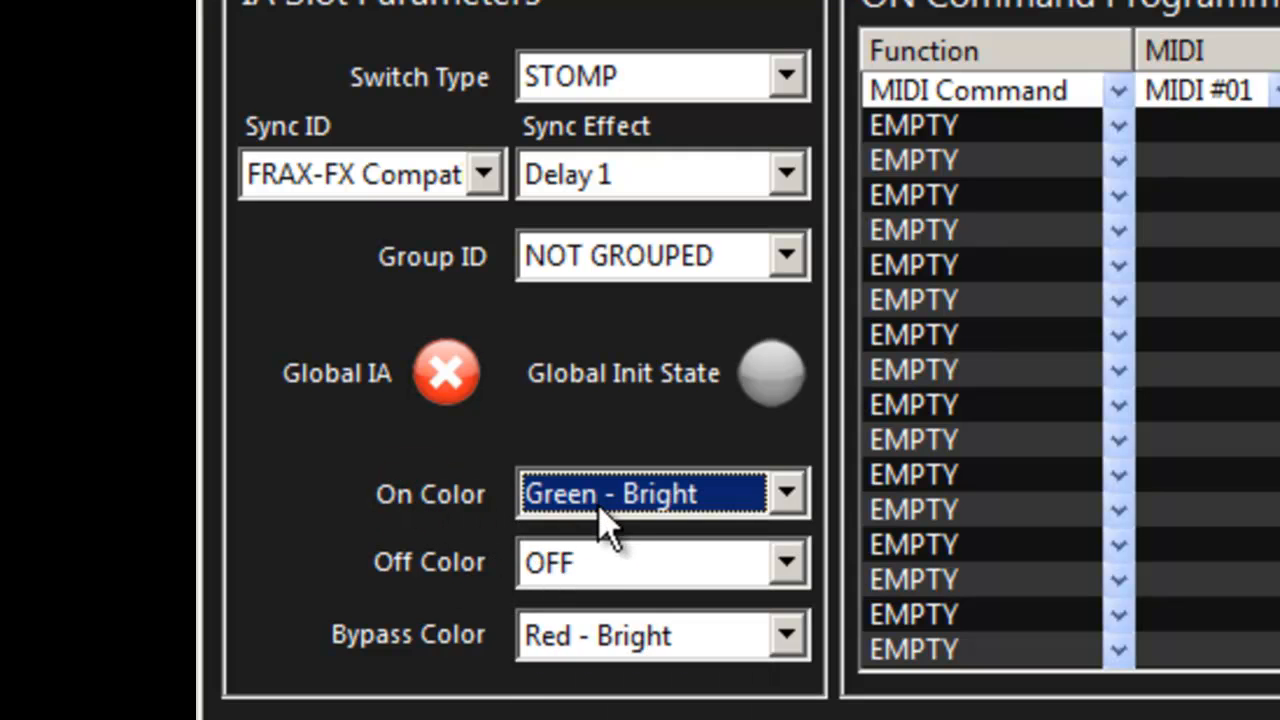
pyautogui.moveTo(575, 575)
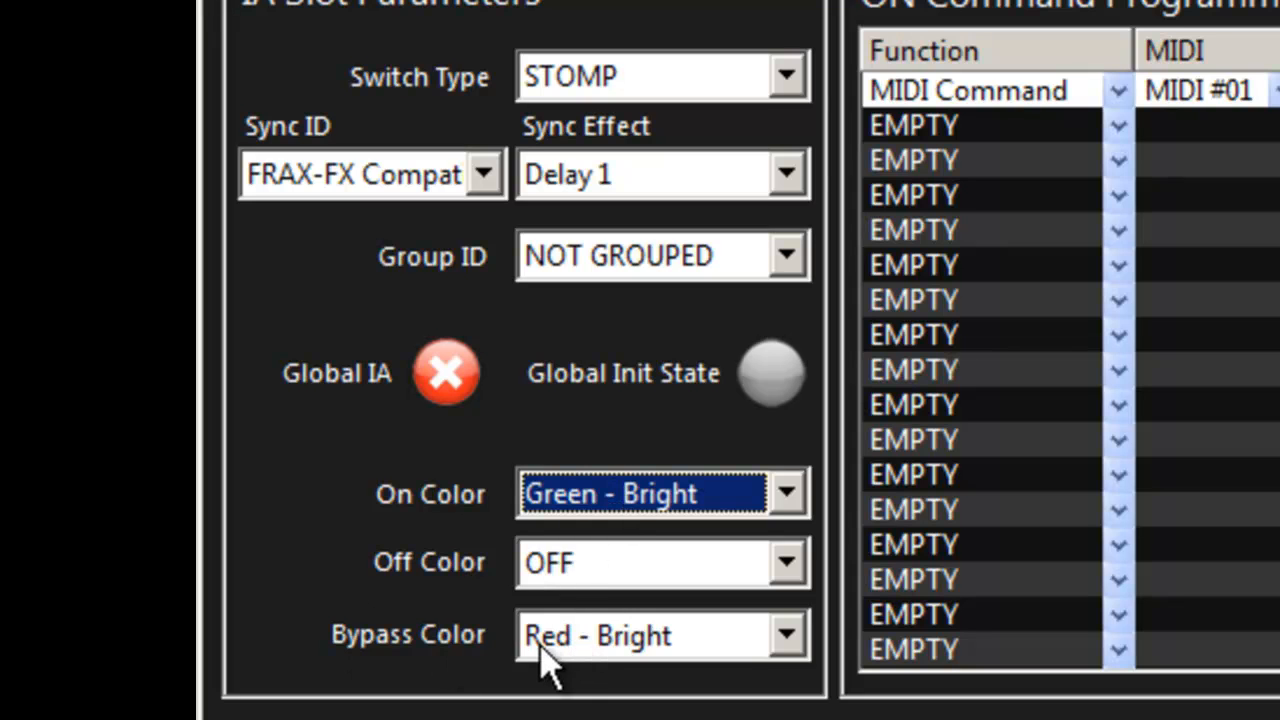
pyautogui.moveTo(650, 575)
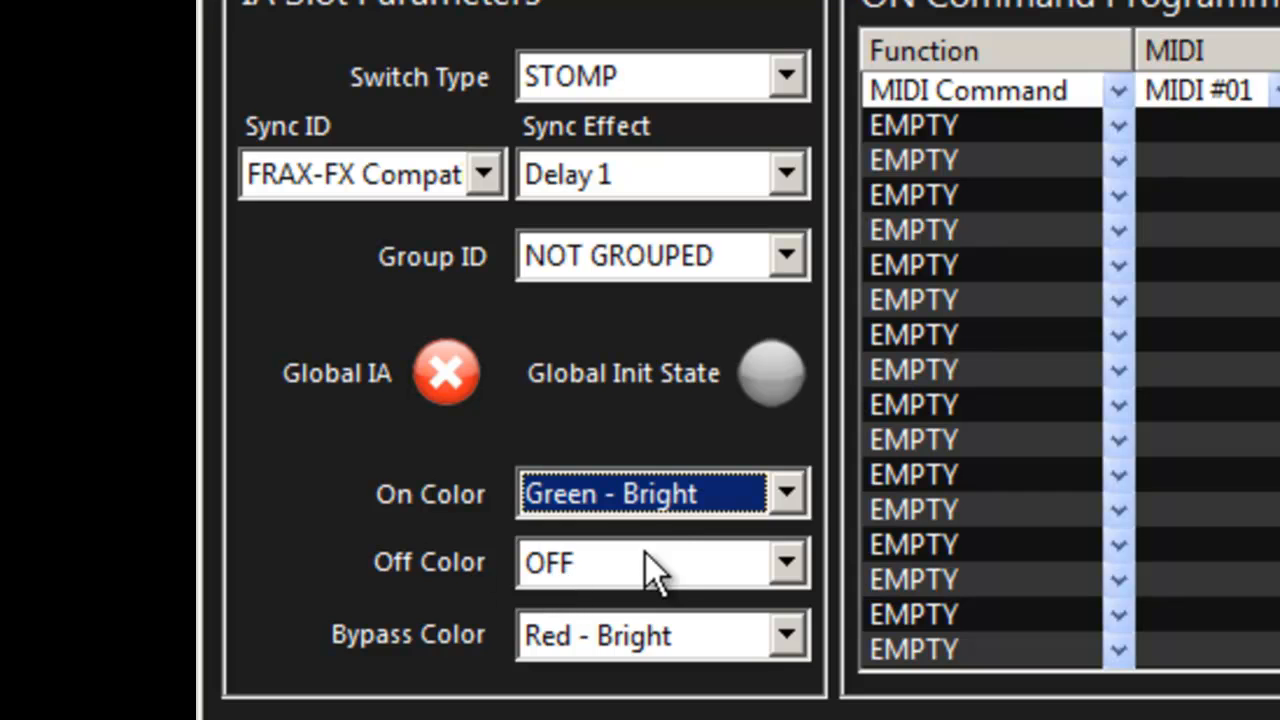
pyautogui.click(787, 493)
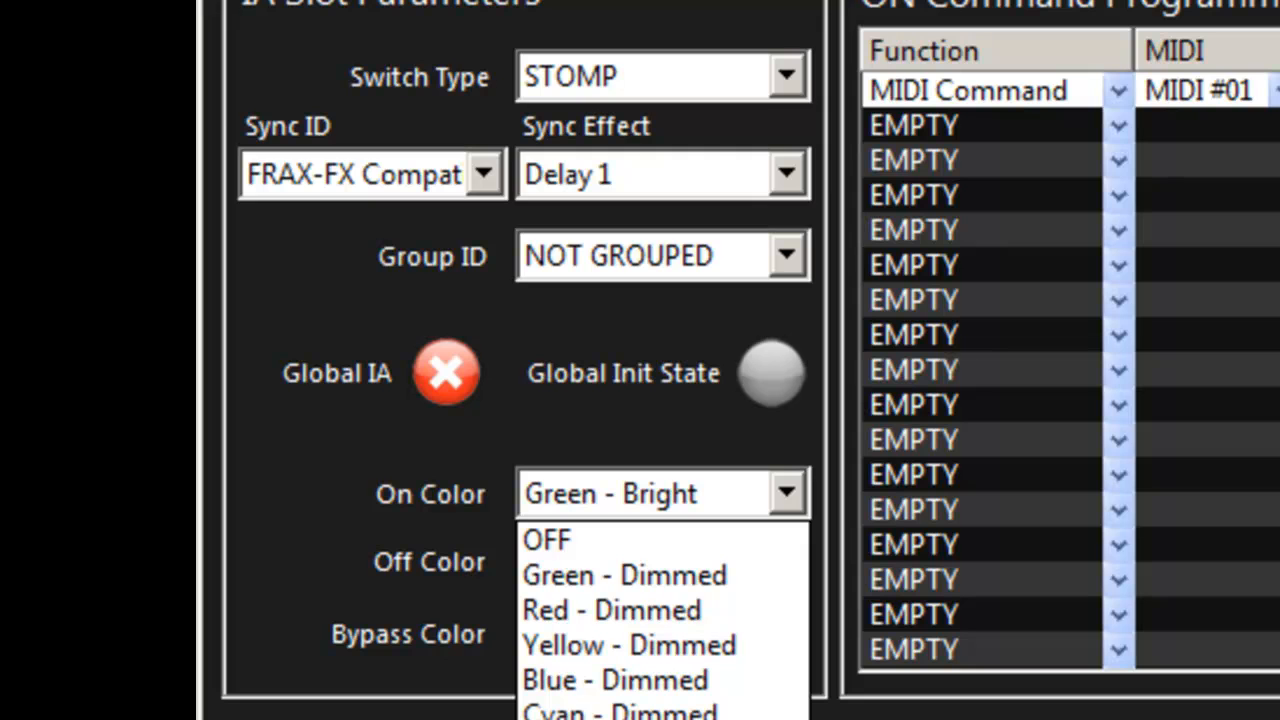
pyautogui.click(660, 493)
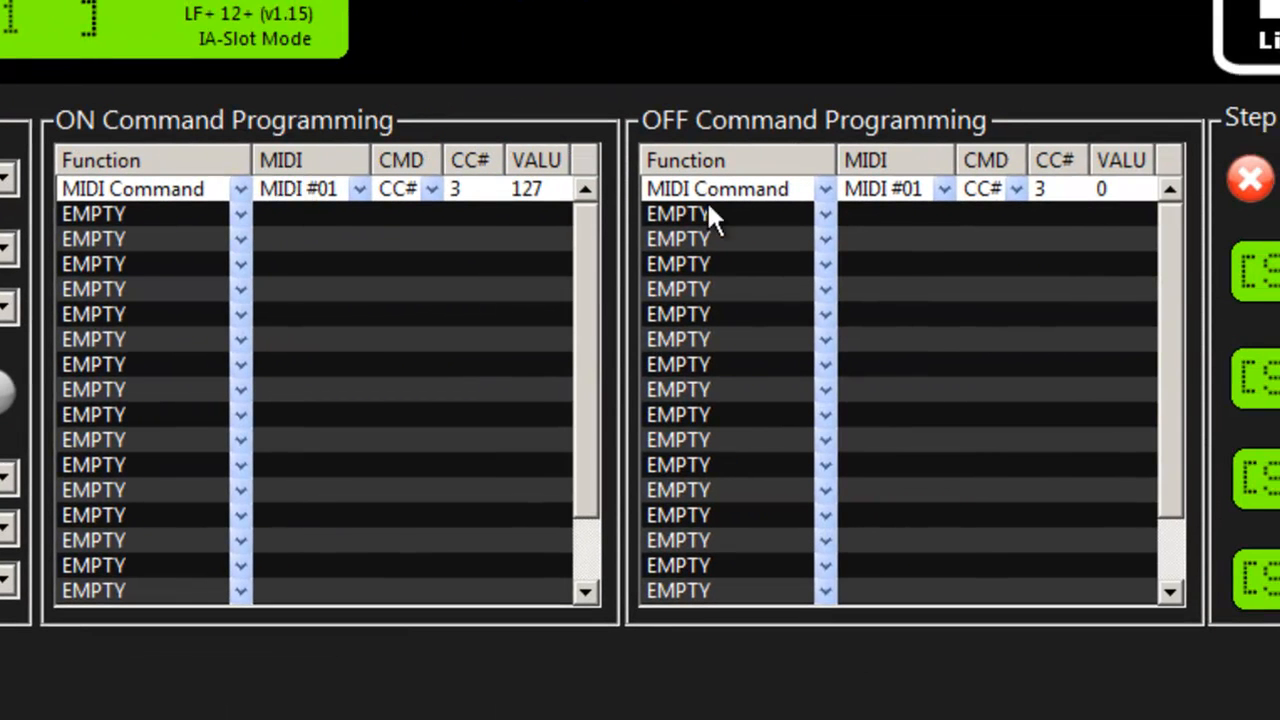
pyautogui.moveTo(485, 278)
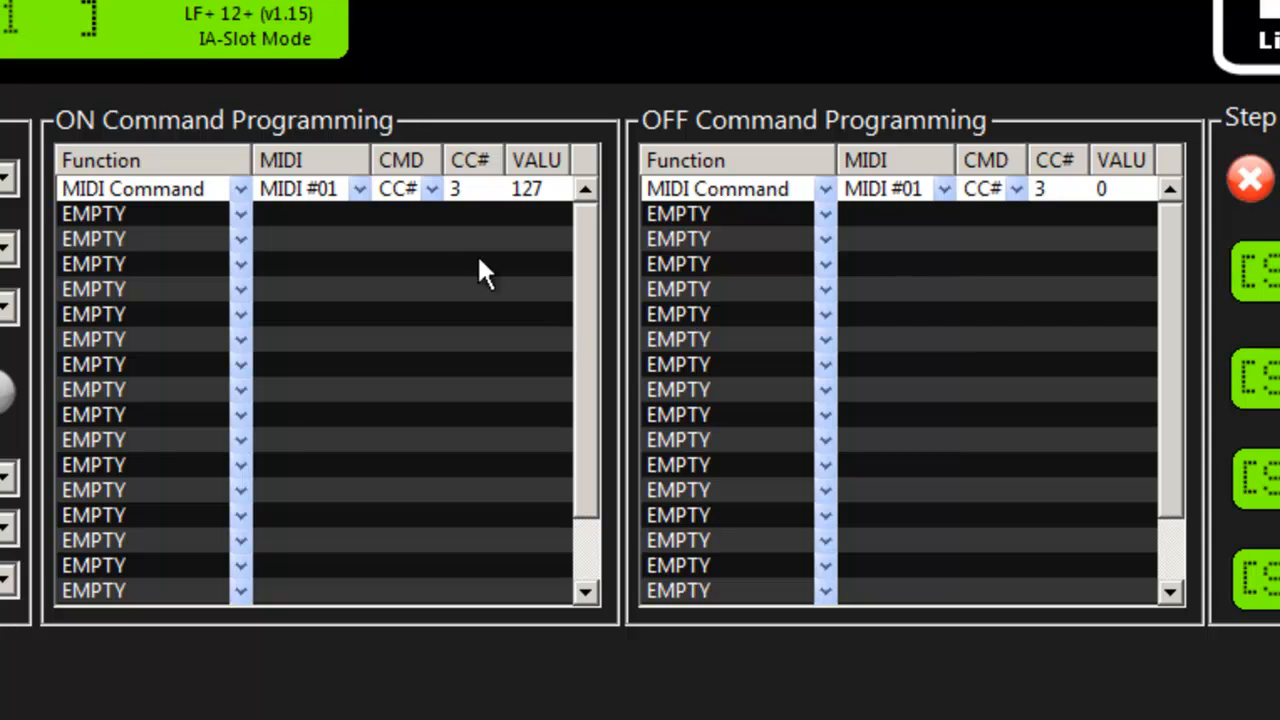
pyautogui.moveTo(755, 190)
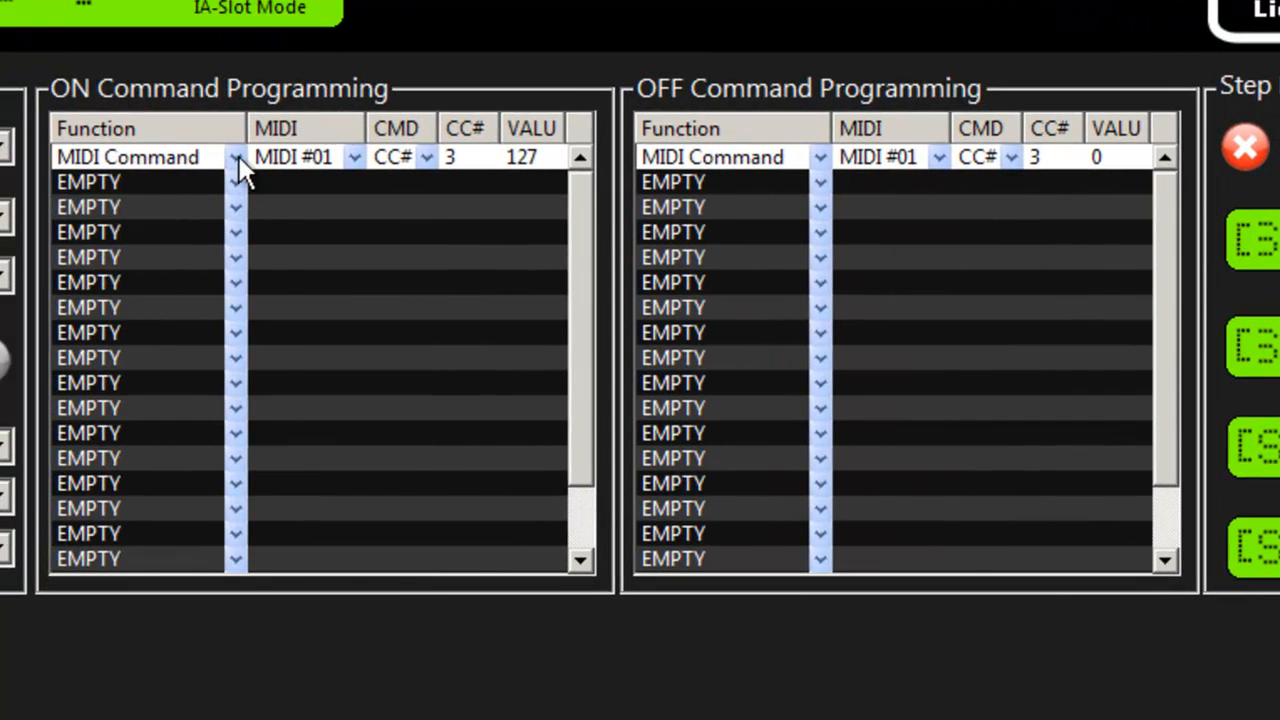
# List the function choices for slot 002's first ON command row
pyautogui.click(387, 207)
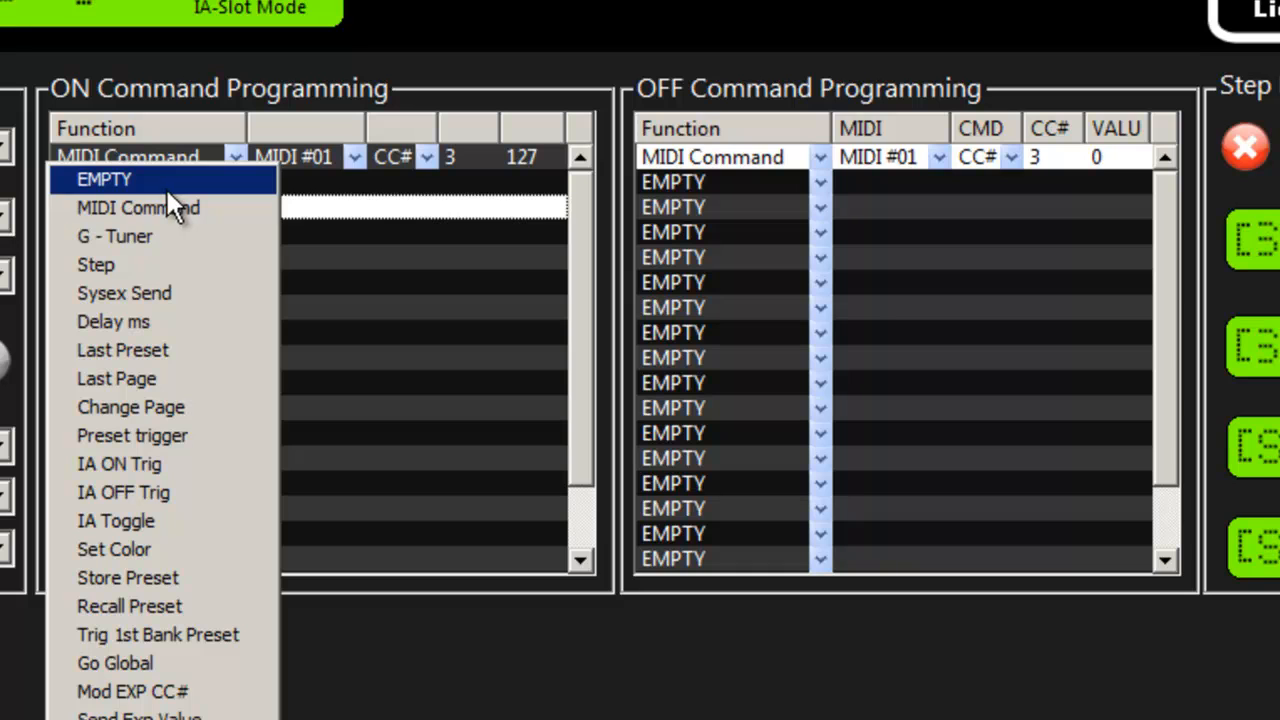
pyautogui.moveTo(138, 207)
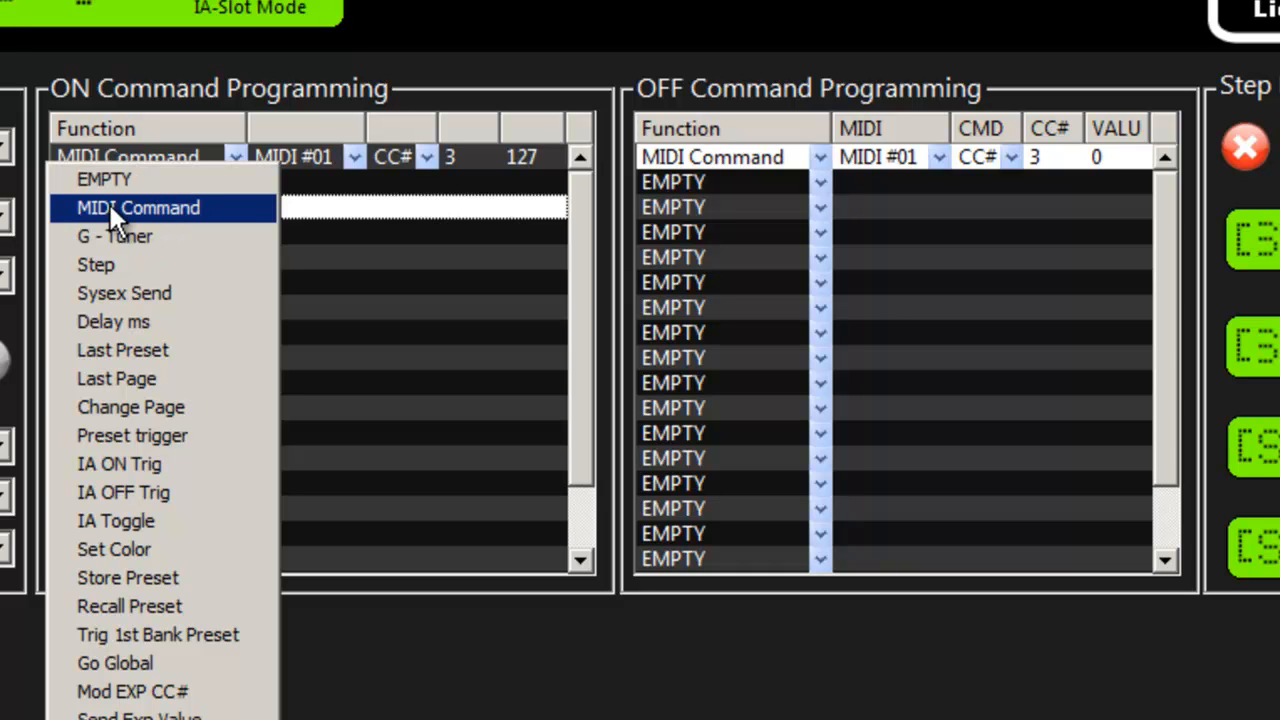
pyautogui.moveTo(96, 264)
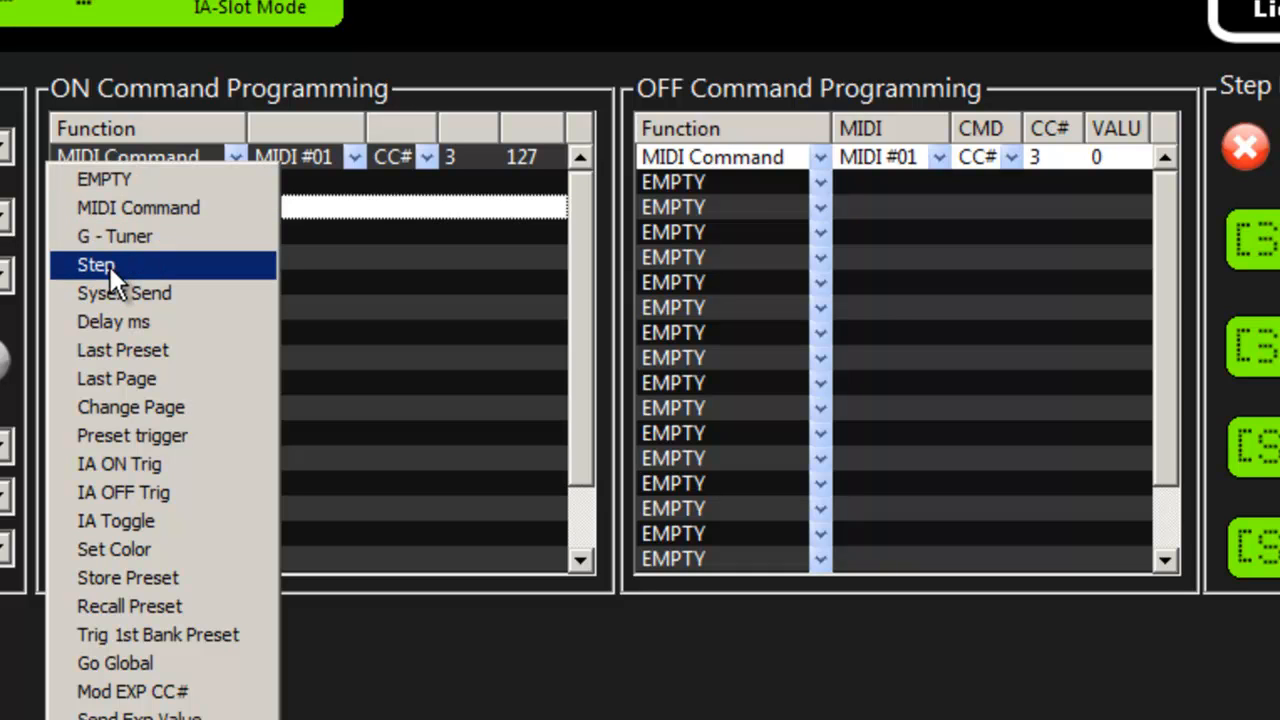
pyautogui.moveTo(113, 321)
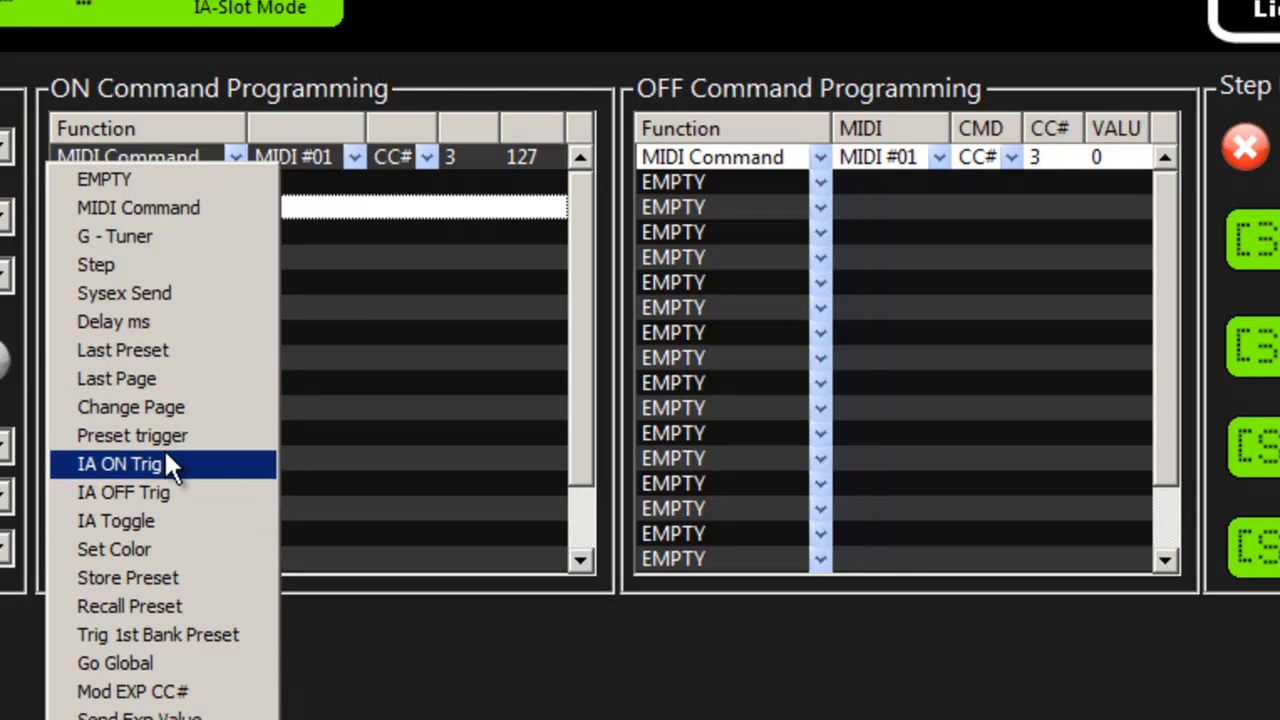
pyautogui.moveTo(170, 549)
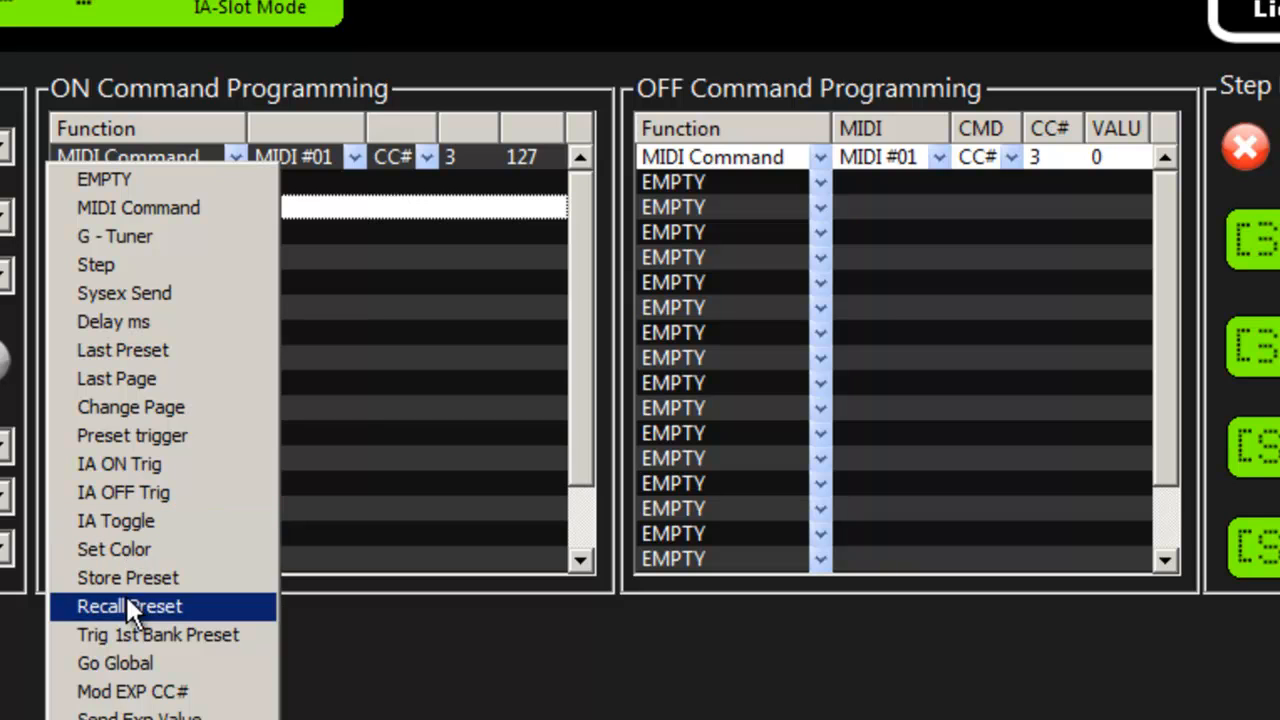
pyautogui.moveTo(295, 285)
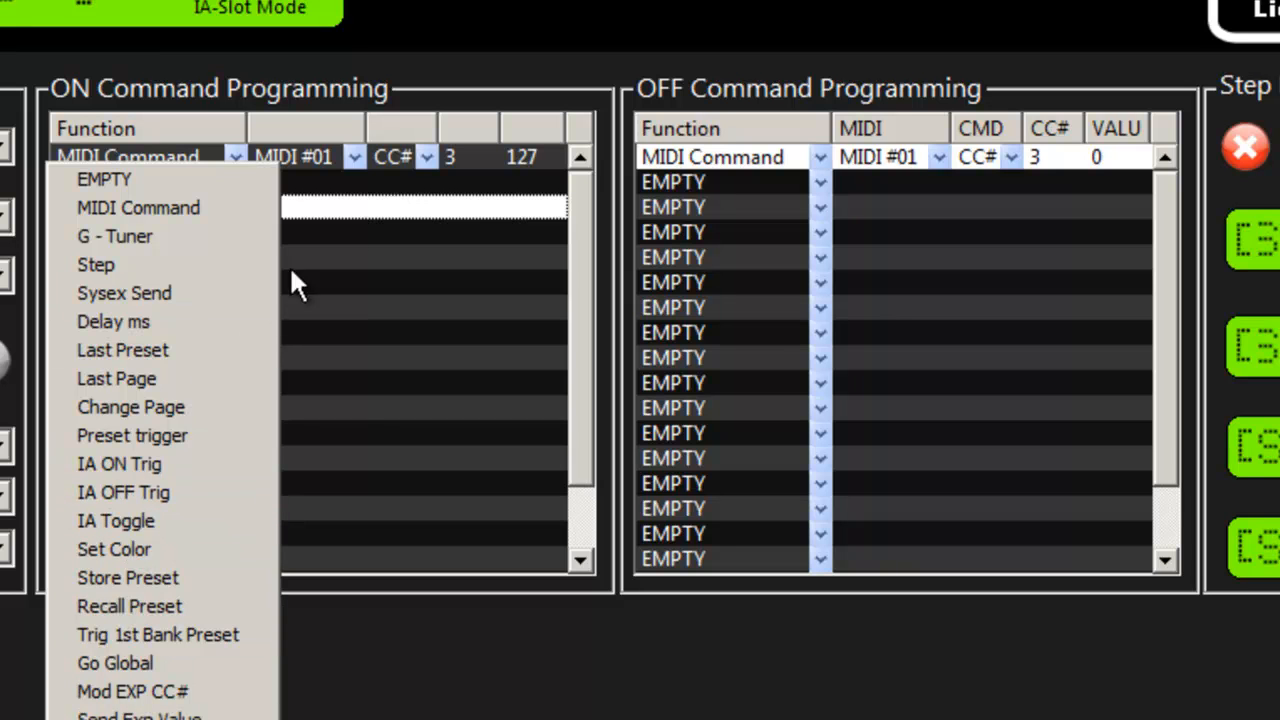
pyautogui.moveTo(120, 463)
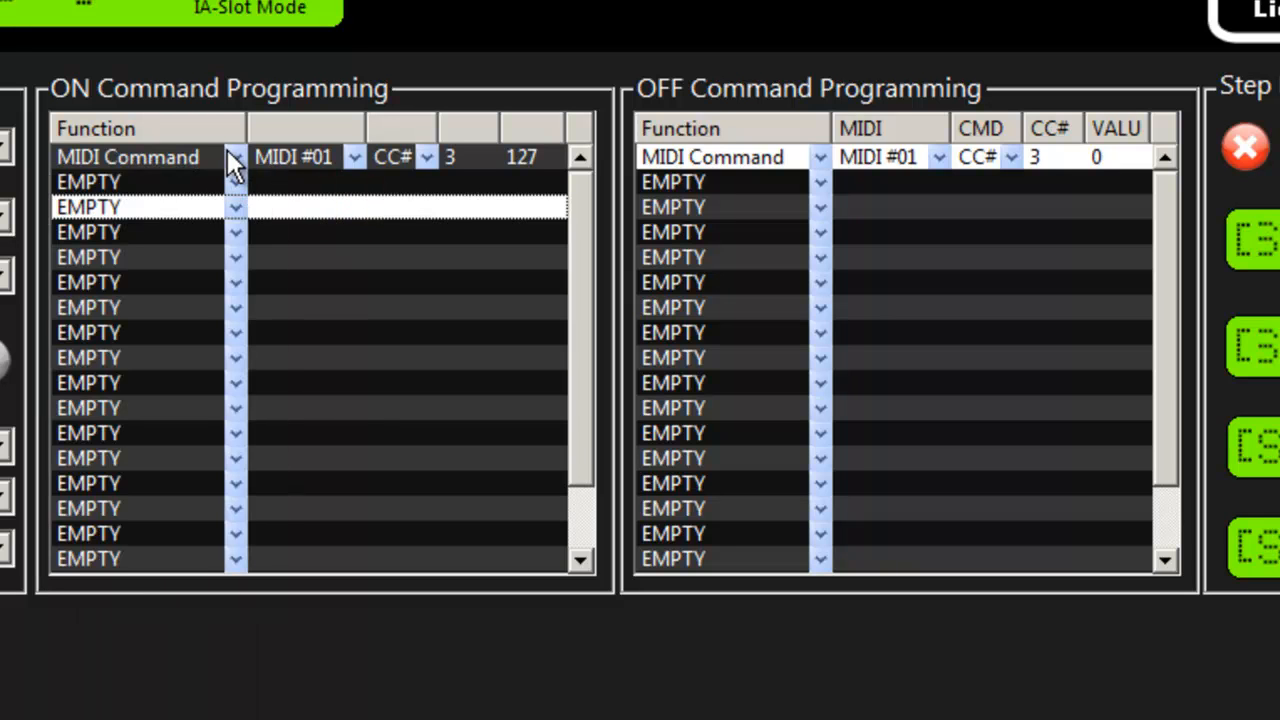
pyautogui.moveTo(945, 445)
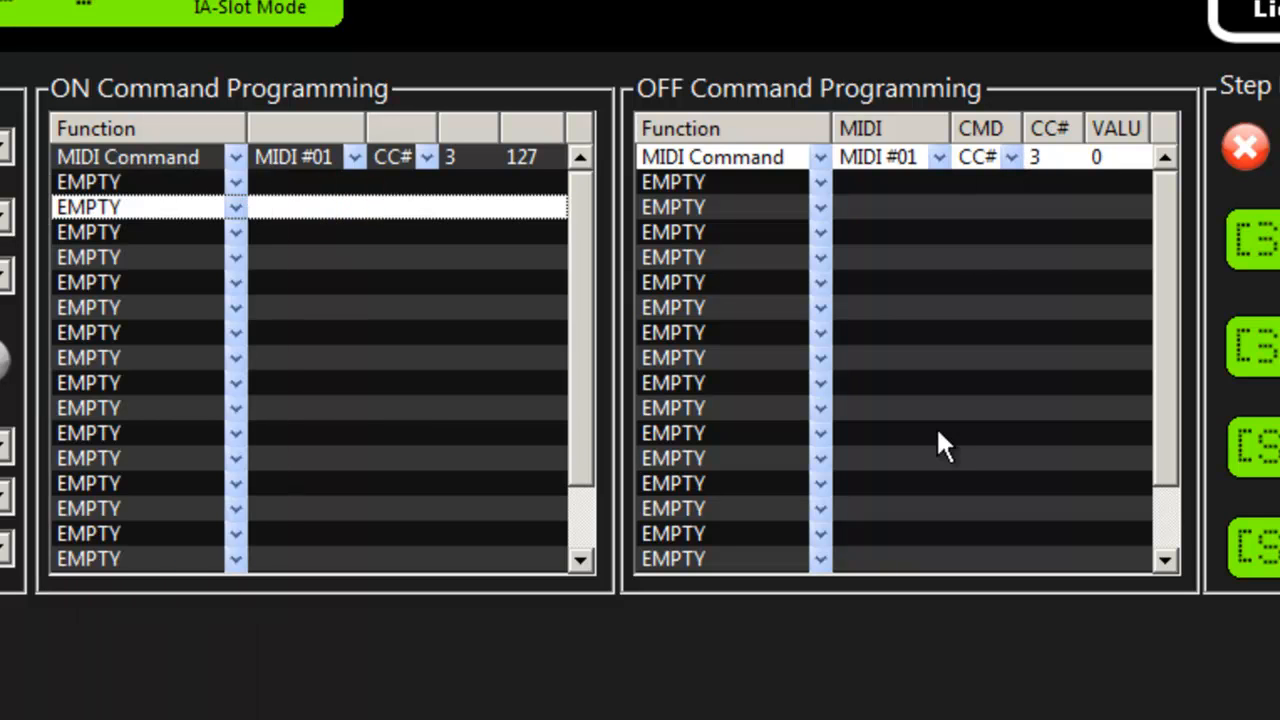
pyautogui.moveTo(285, 315)
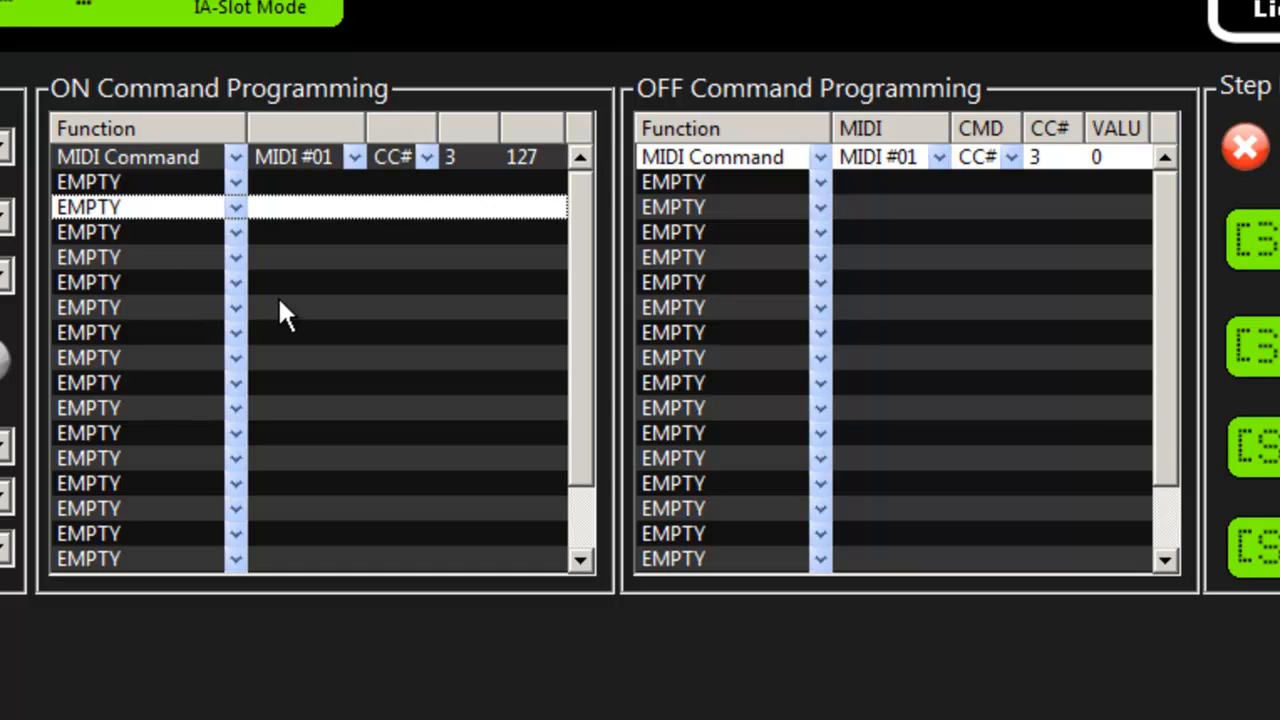
pyautogui.moveTo(55, 145)
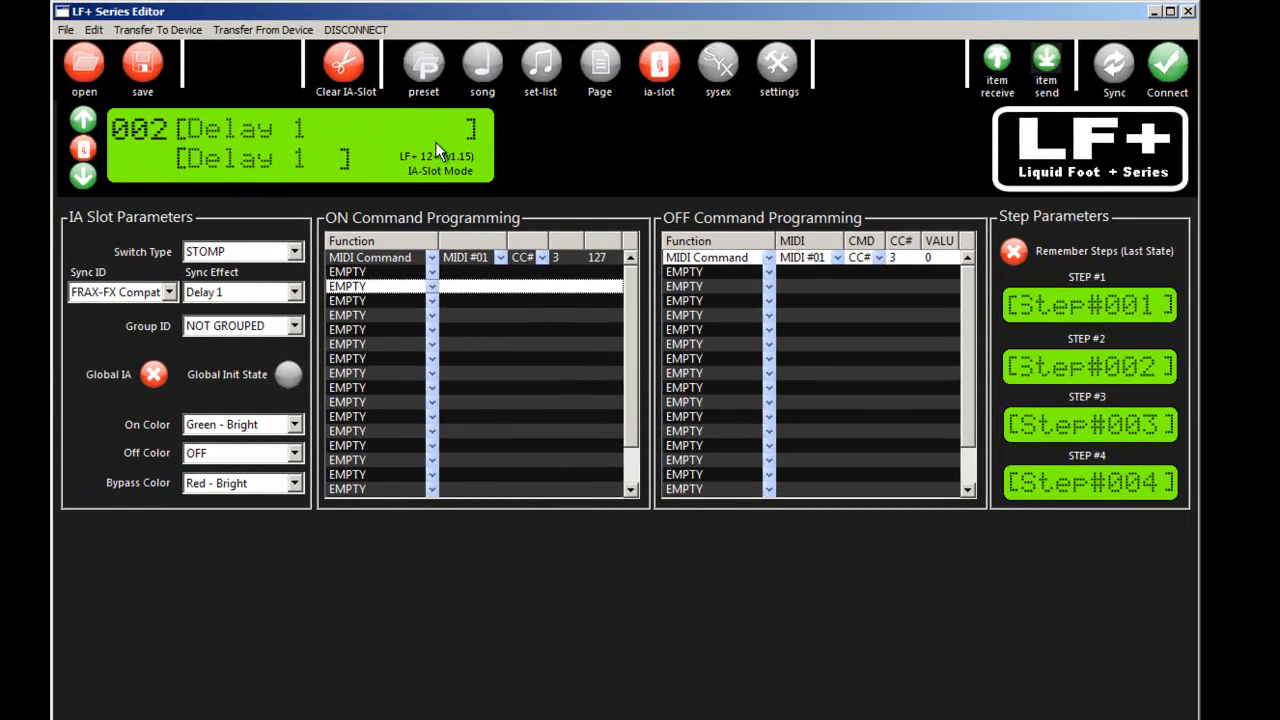
pyautogui.moveTo(597, 72)
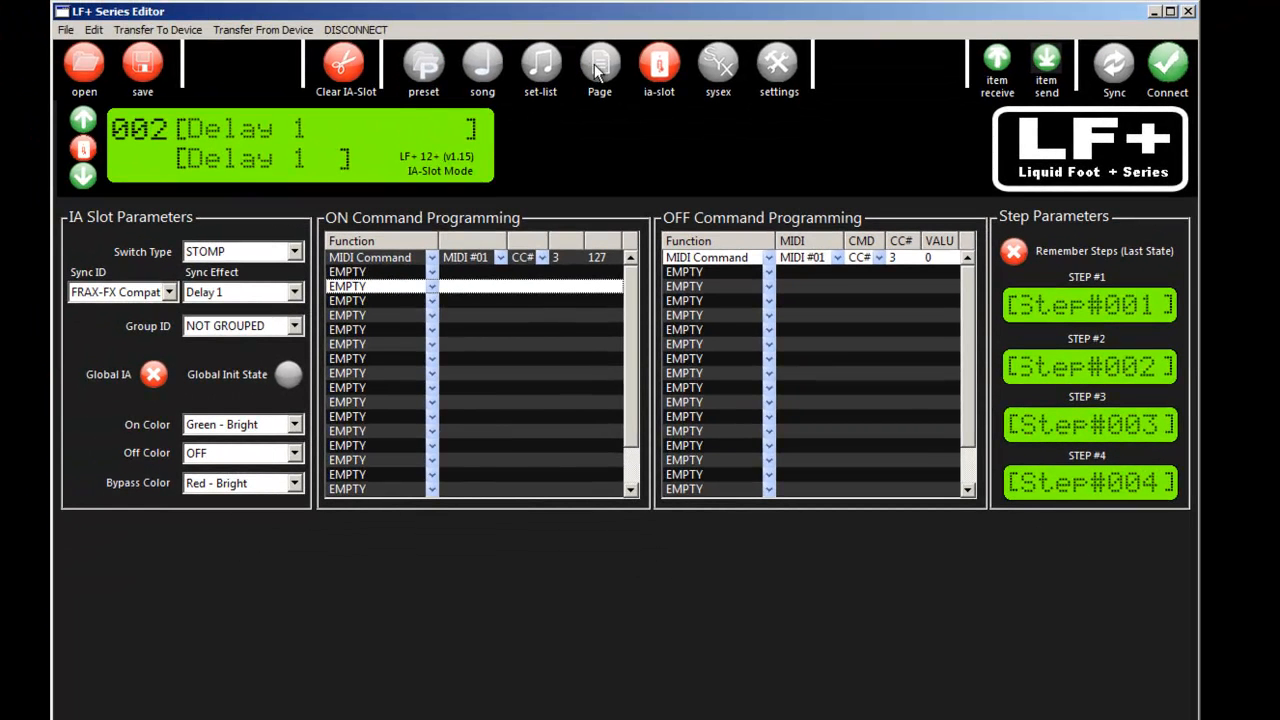
pyautogui.moveTo(620, 335)
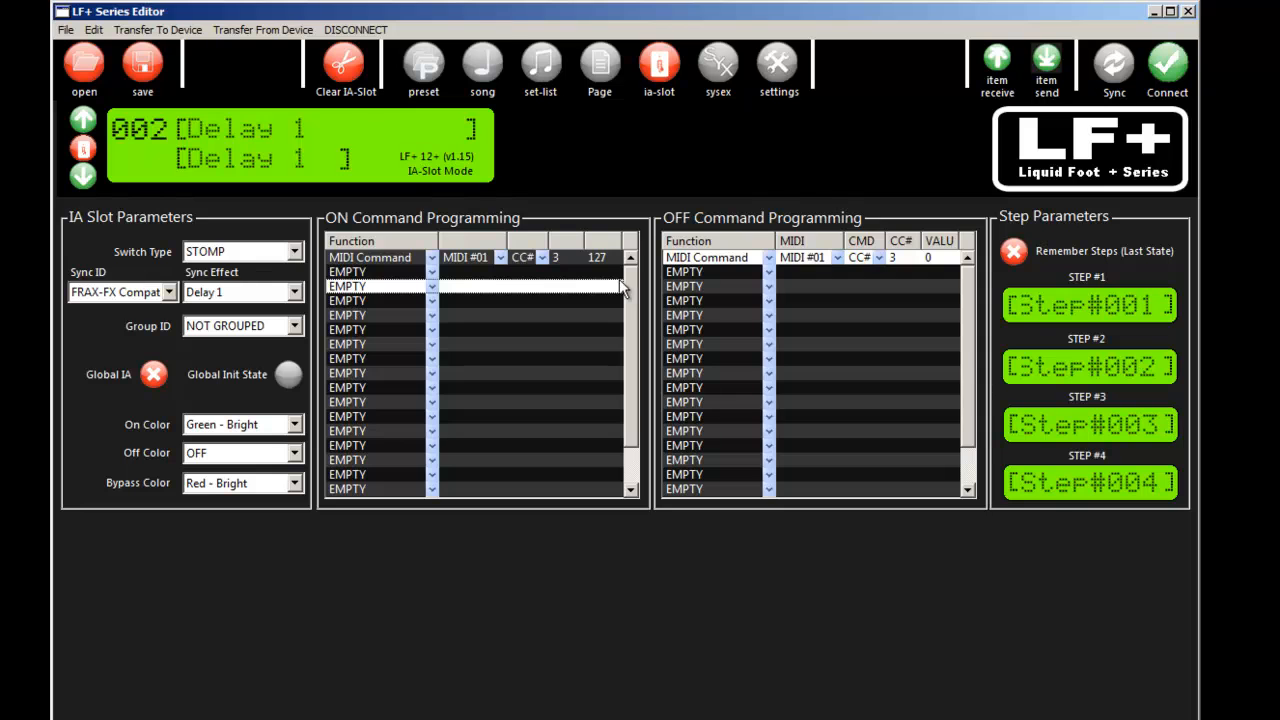
pyautogui.moveTo(110, 145)
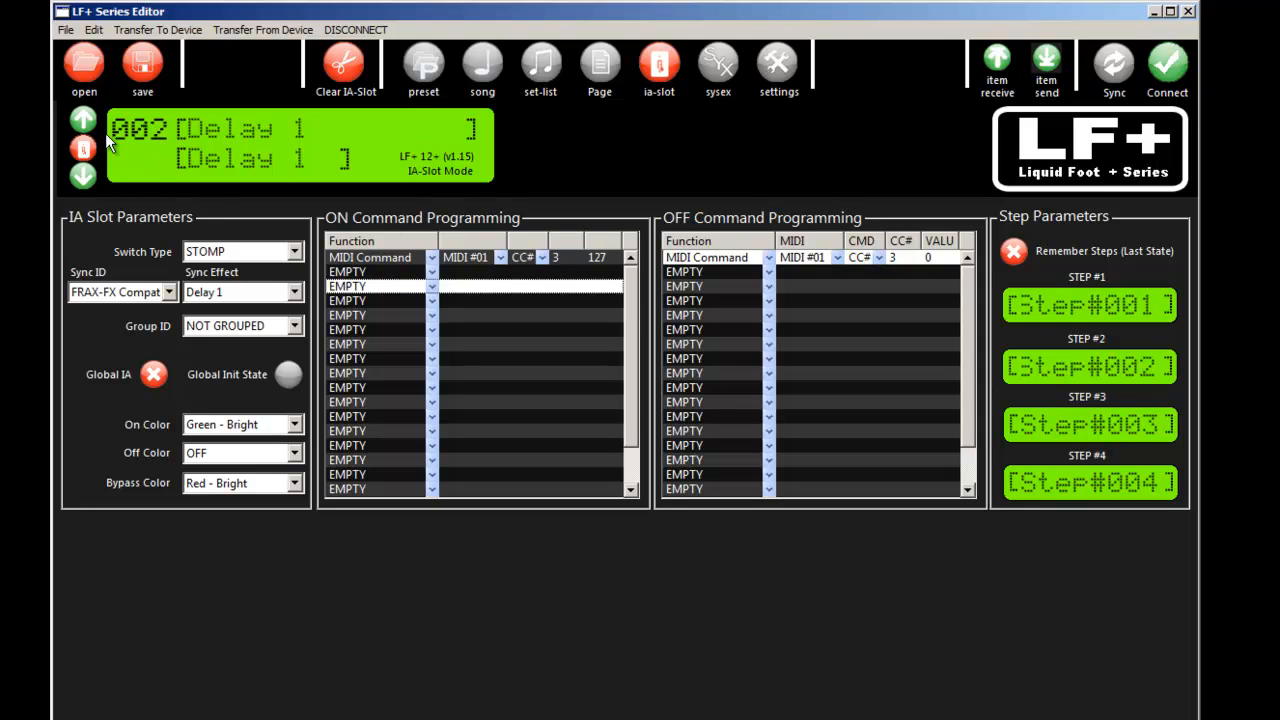
pyautogui.moveTo(540, 280)
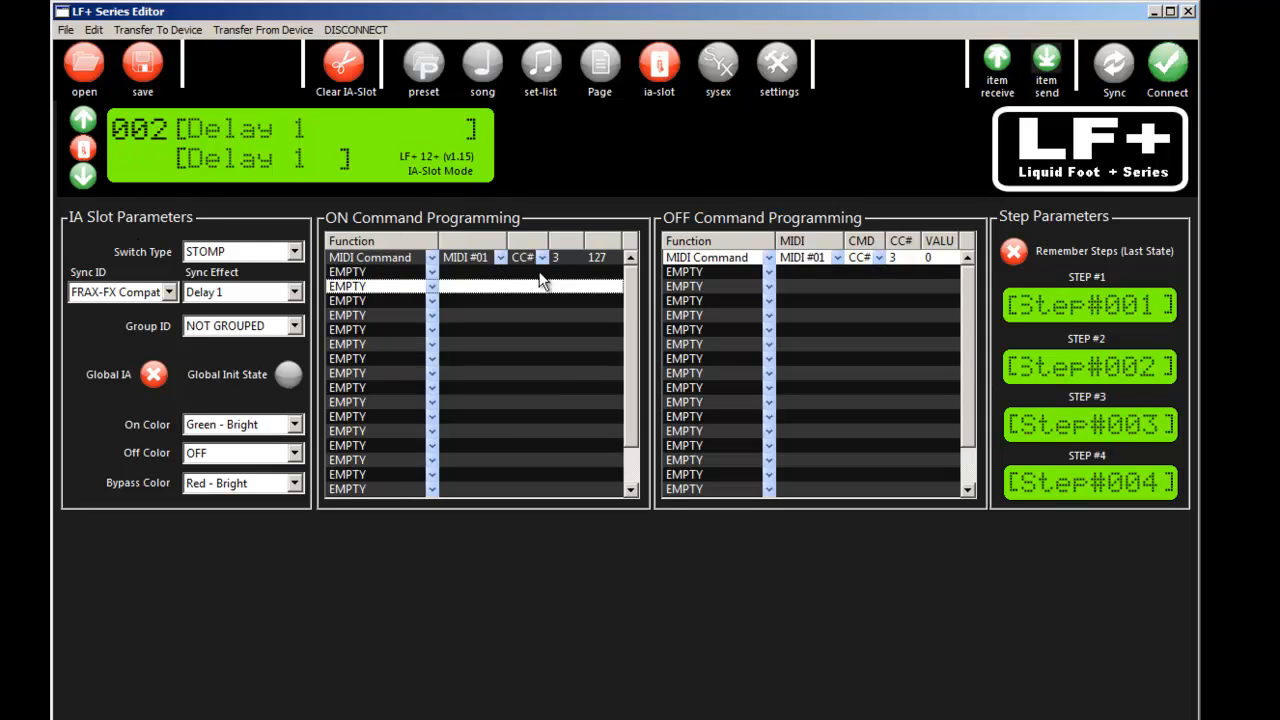
pyautogui.moveTo(610, 95)
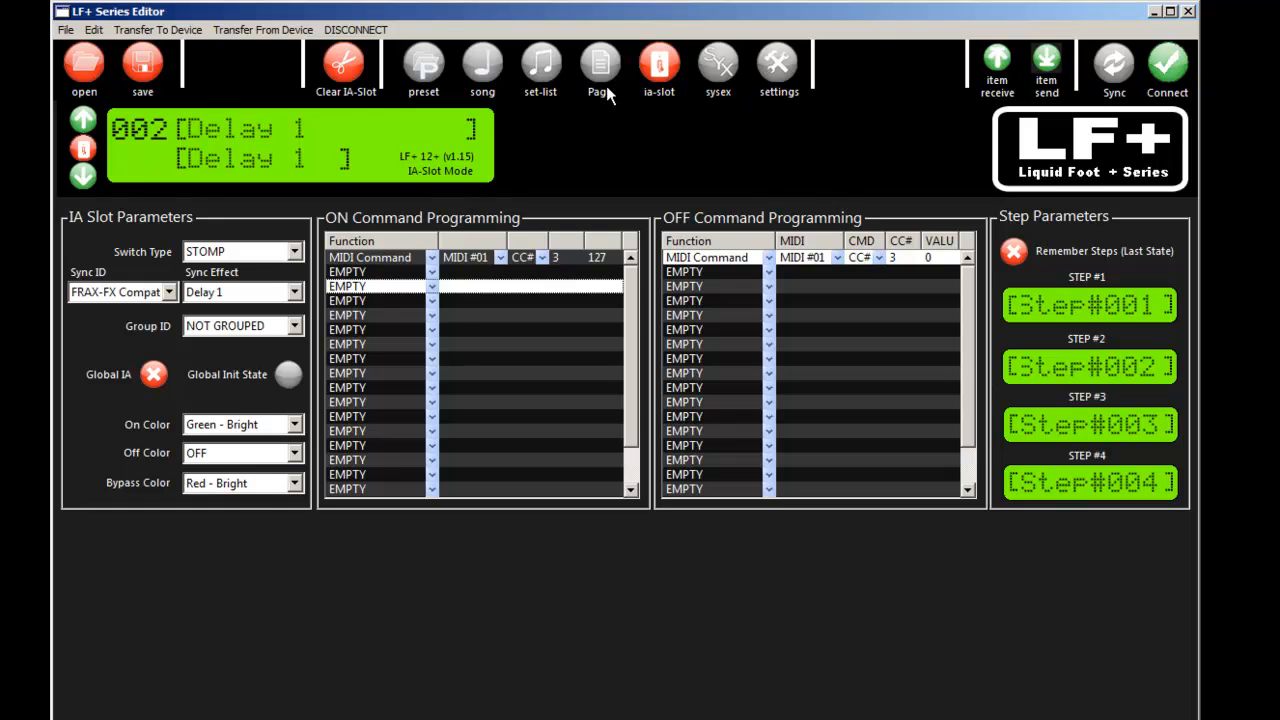
# Switch to Pages Mode to view the page's button assignments
pyautogui.click(600, 65)
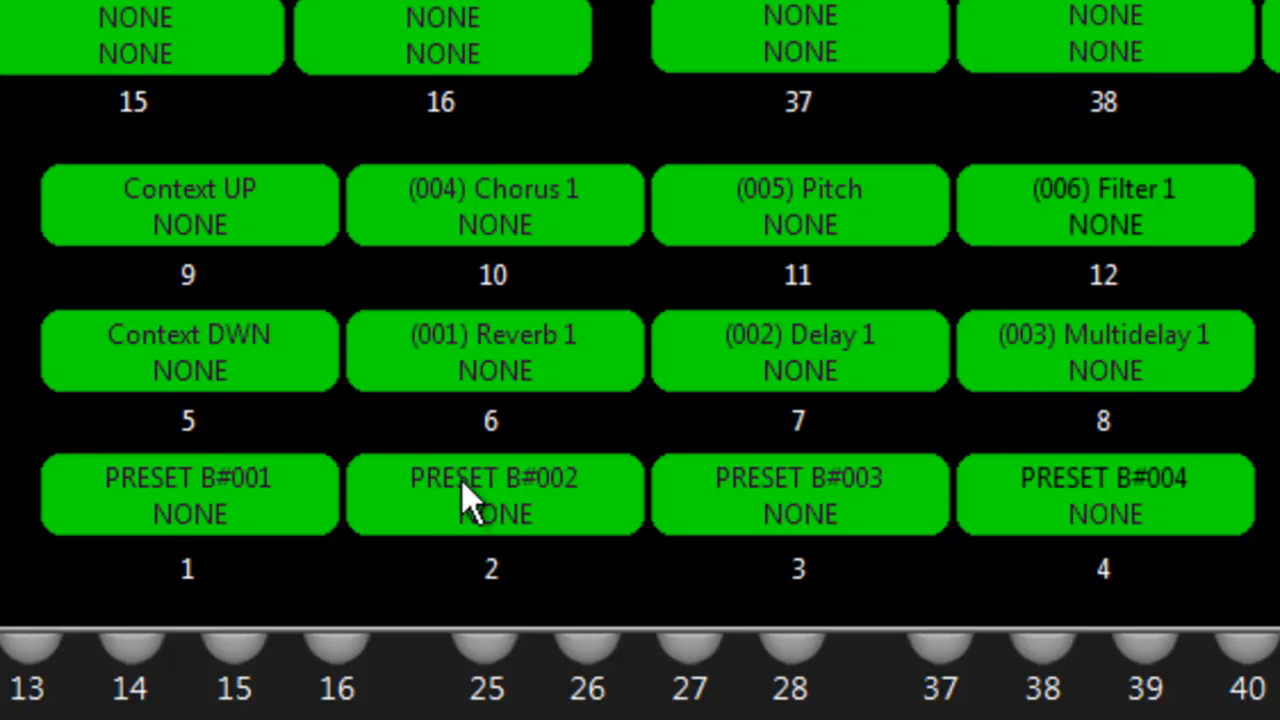
pyautogui.moveTo(470, 360)
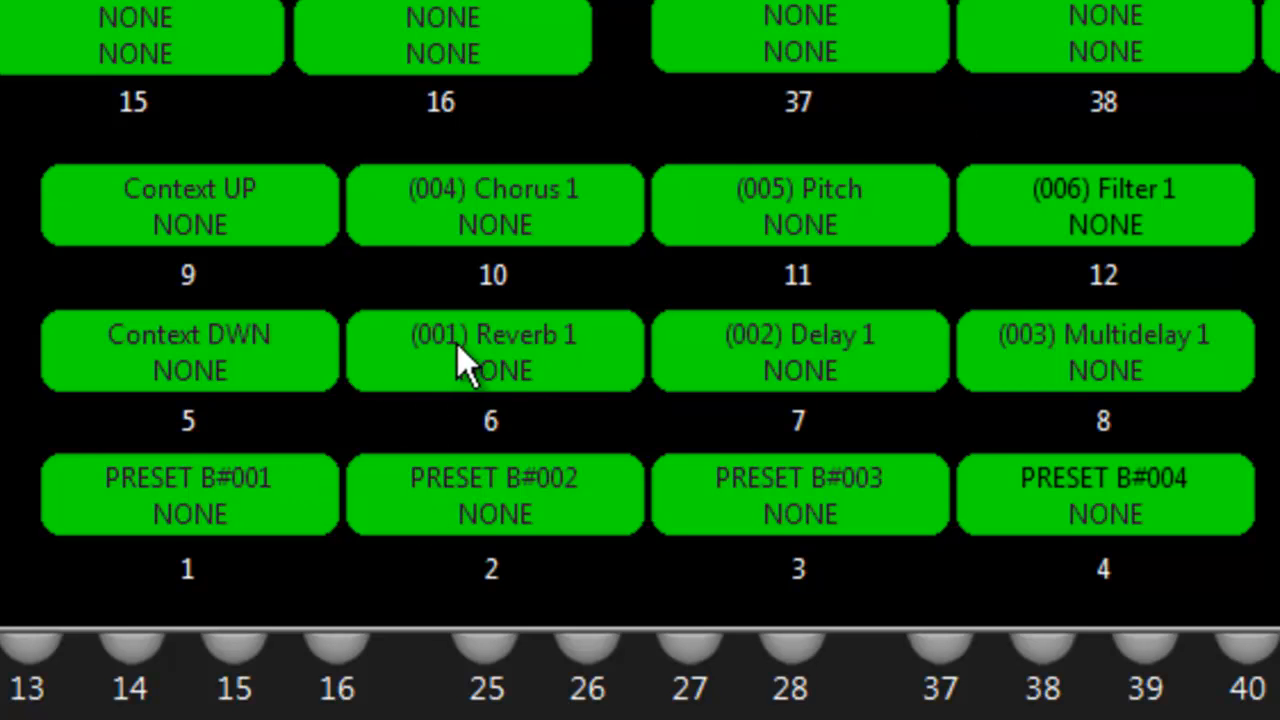
pyautogui.moveTo(520, 360)
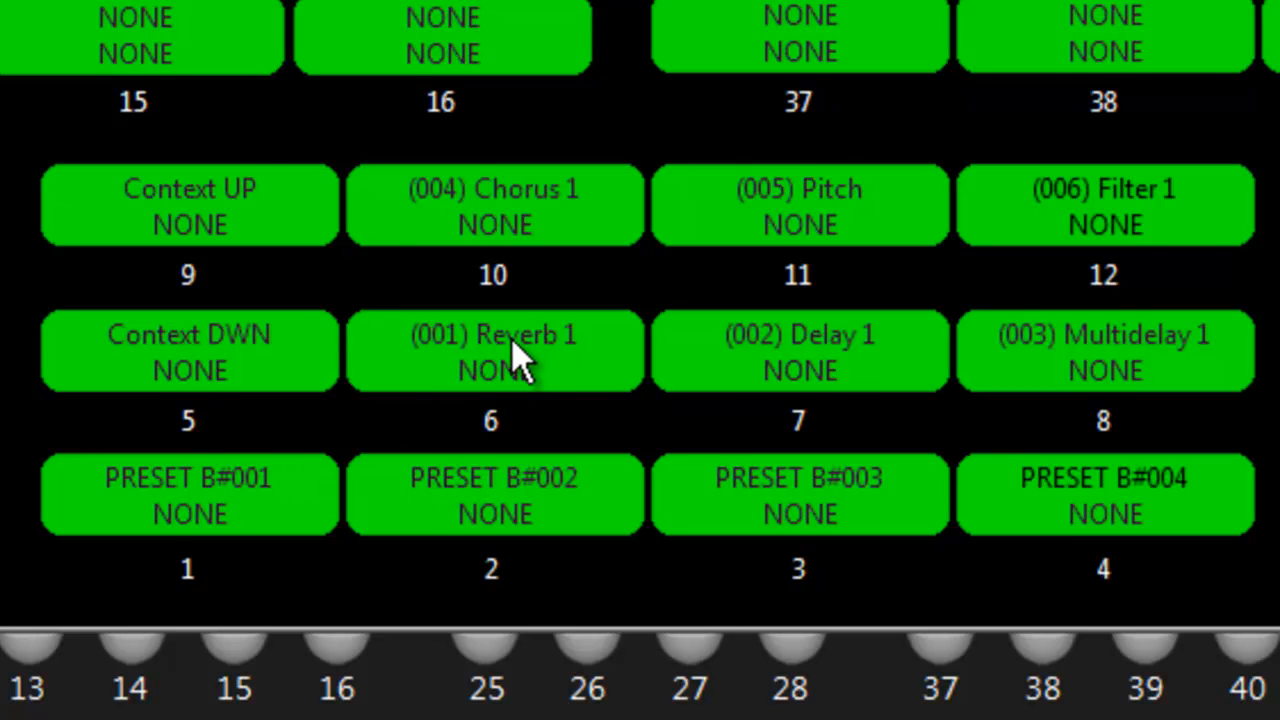
pyautogui.moveTo(1045, 230)
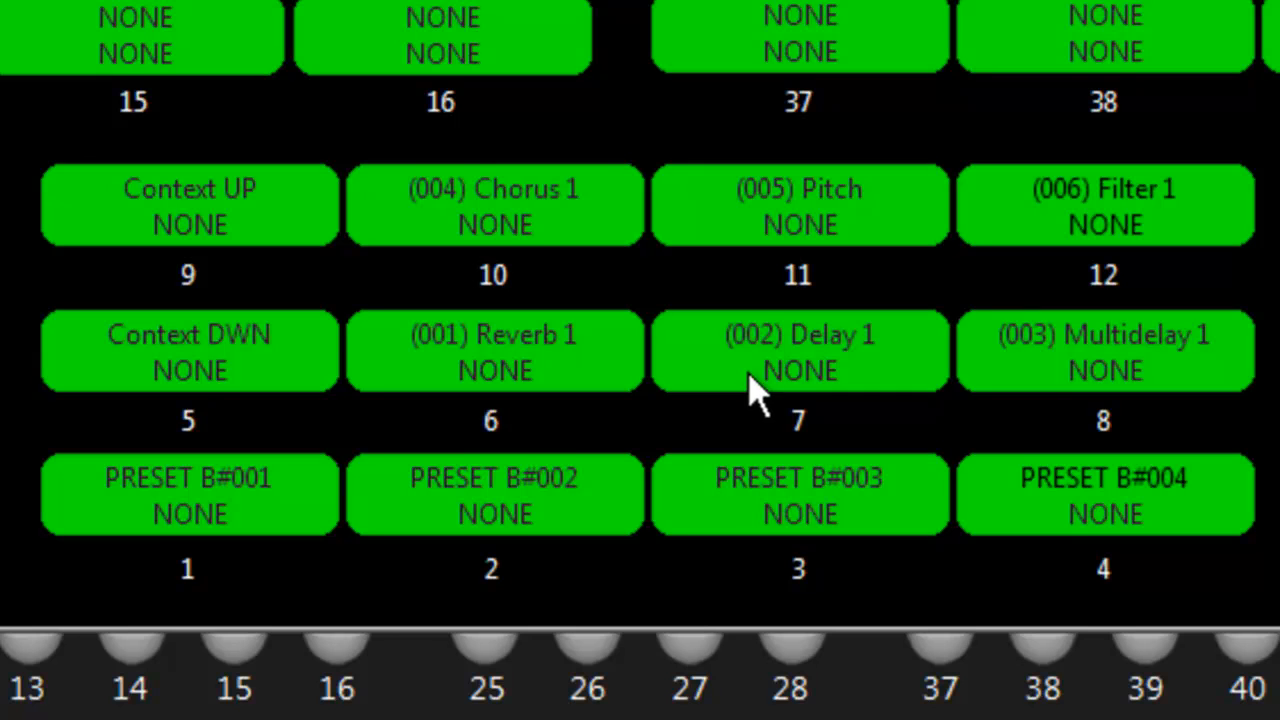
pyautogui.moveTo(1060, 360)
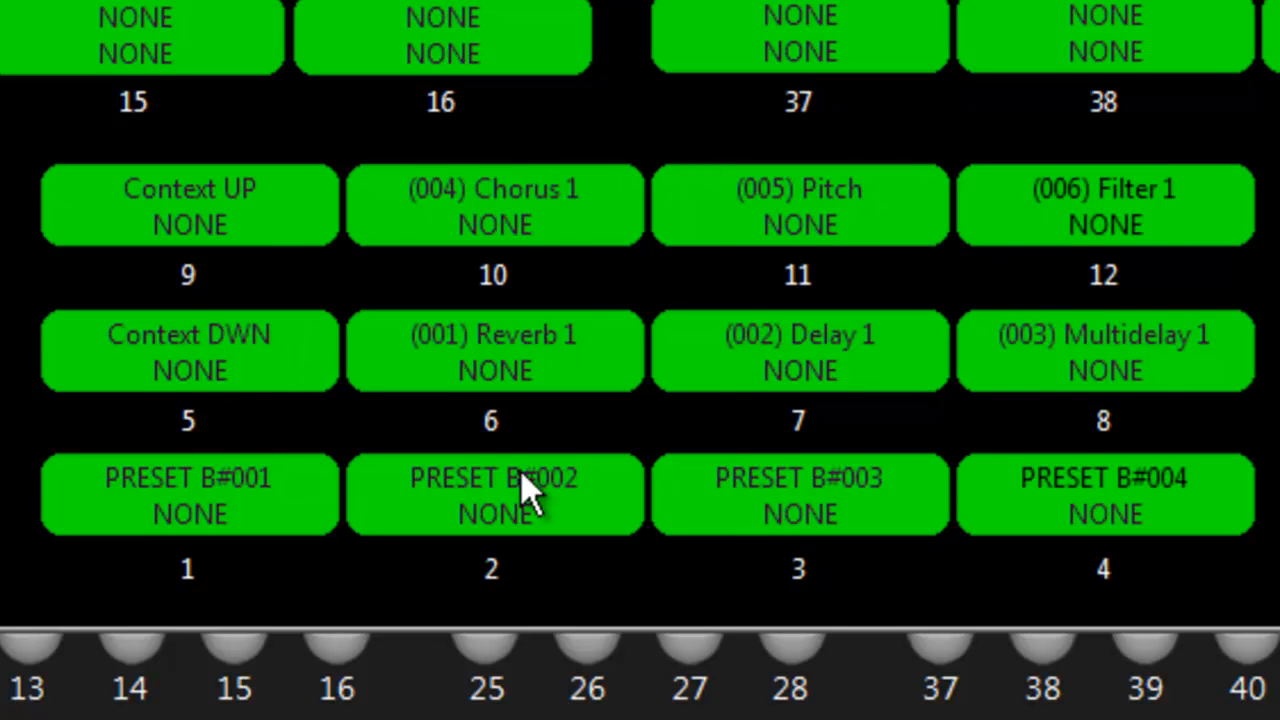
pyautogui.moveTo(1150, 245)
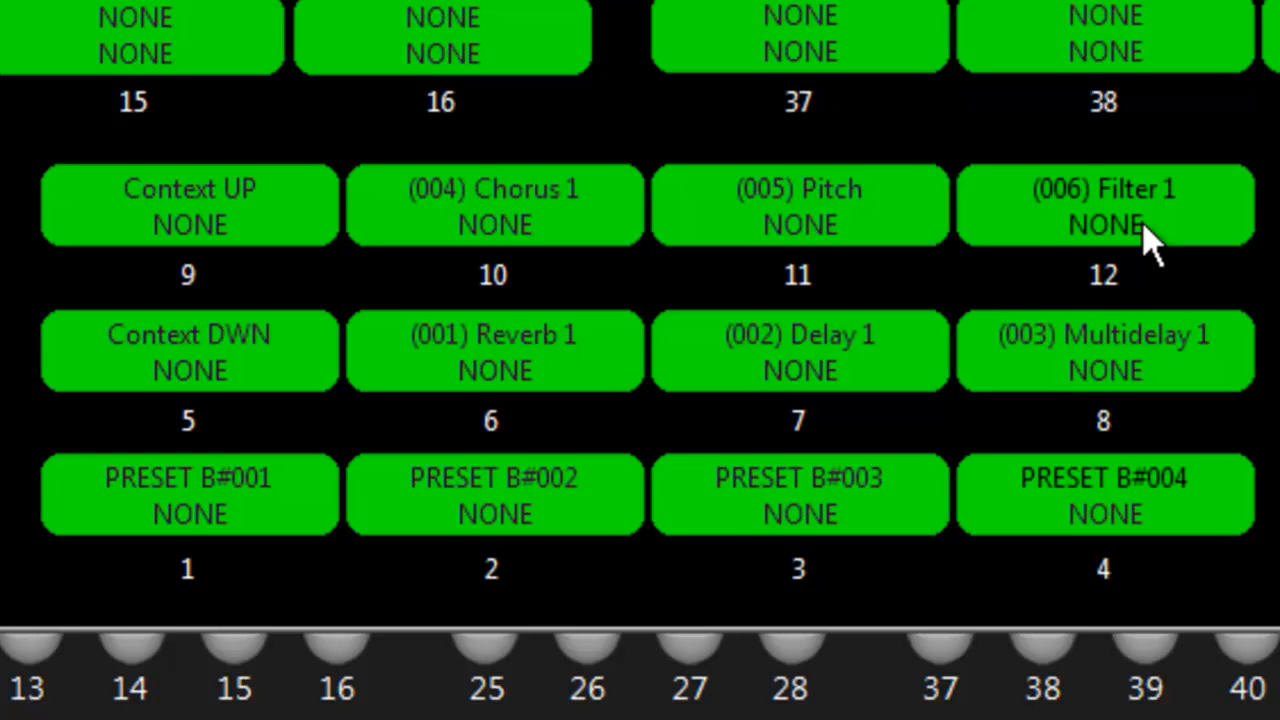
pyautogui.moveTo(1085, 225)
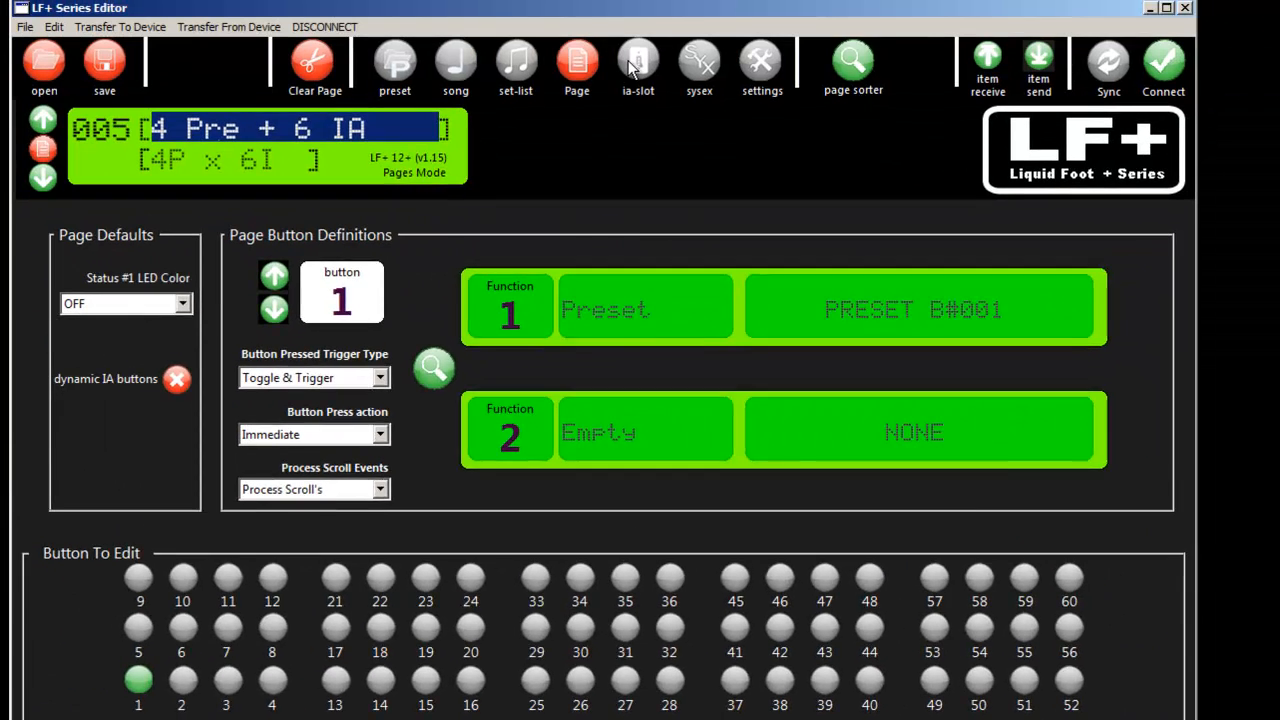
# Return to IA-Slot Mode, showing the empty IA SLOT #007
pyautogui.click(637, 60)
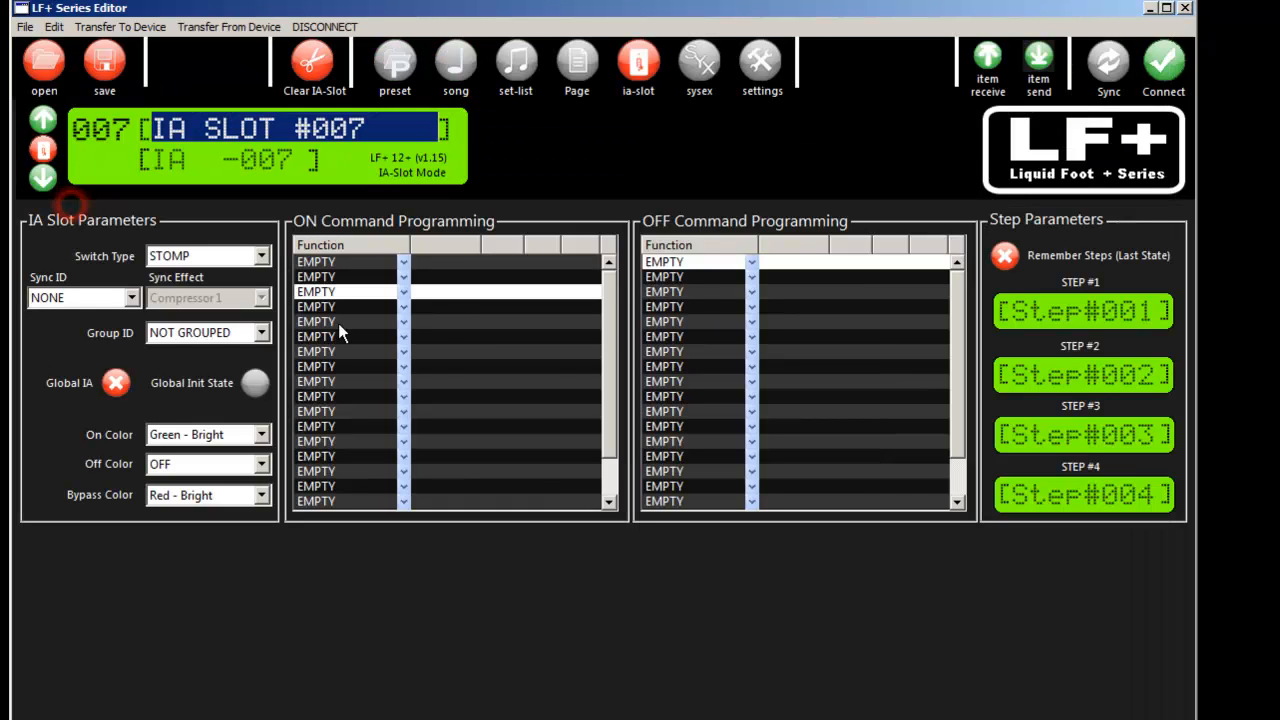
pyautogui.moveTo(670, 312)
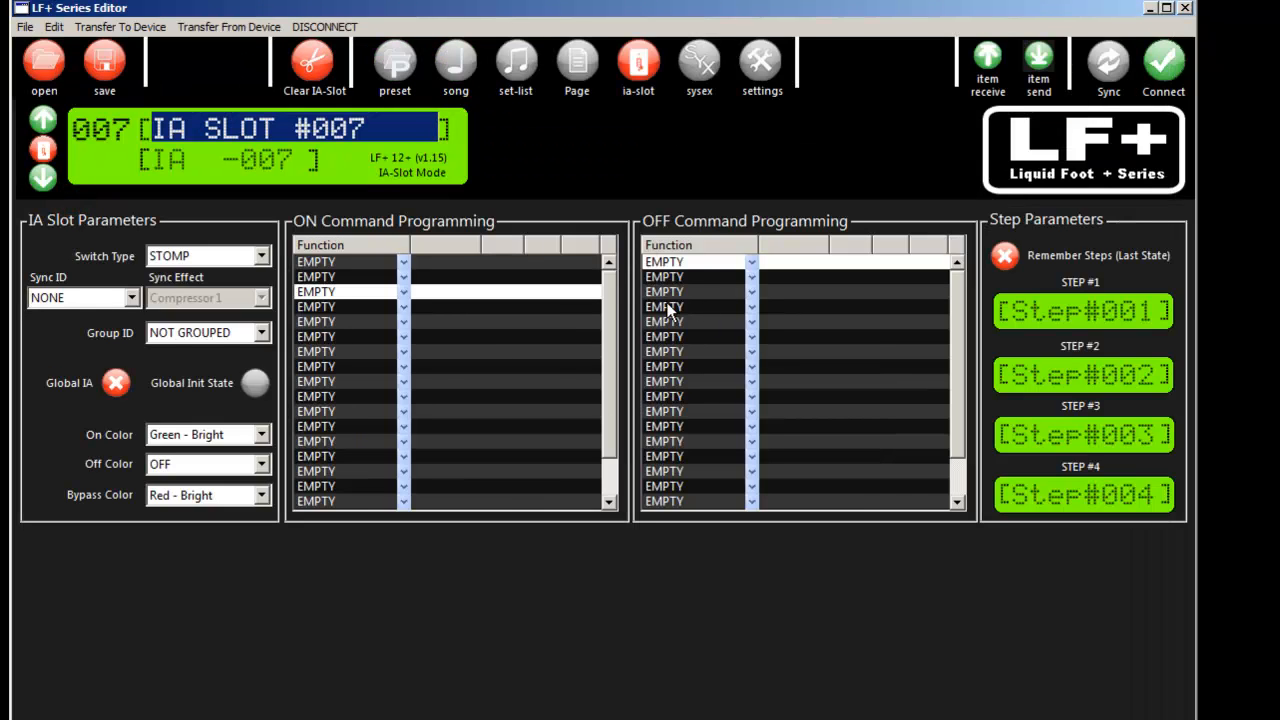
pyautogui.moveTo(385, 75)
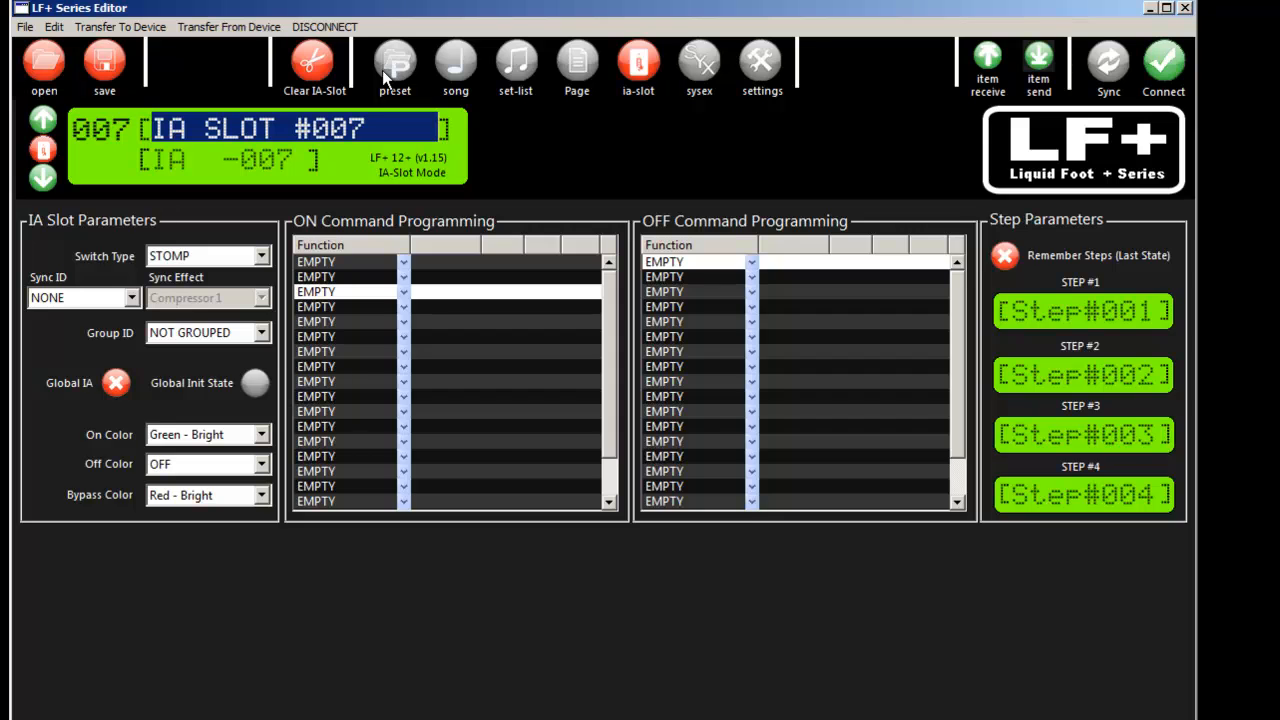
# In preset editing, cycle IA 7's initial state green, red, then back off
pyautogui.click(394, 65)
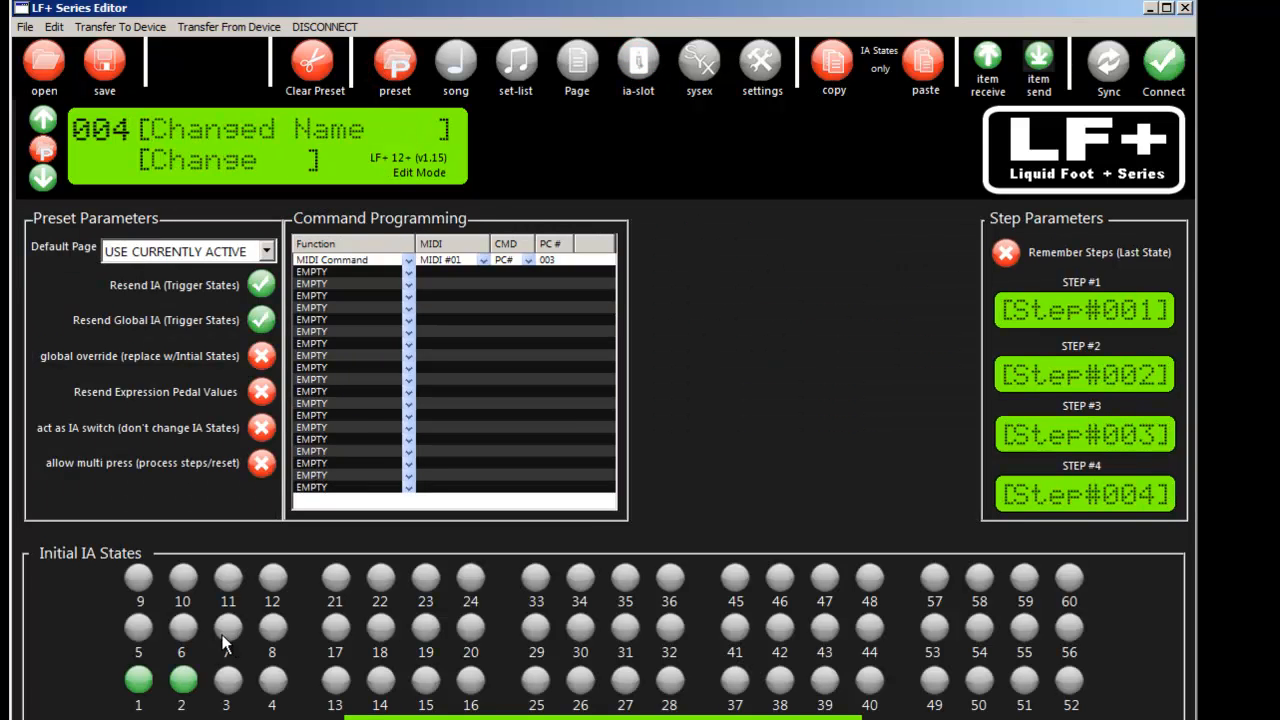
pyautogui.click(228, 627)
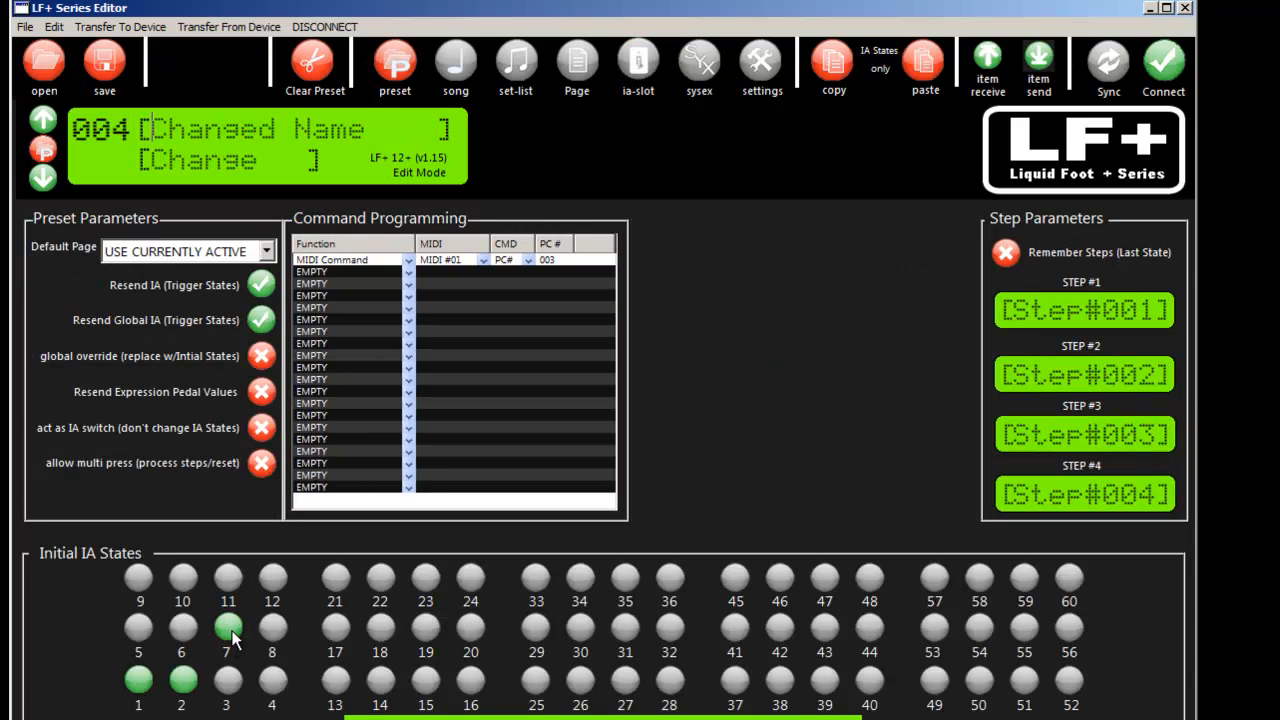
pyautogui.click(228, 626)
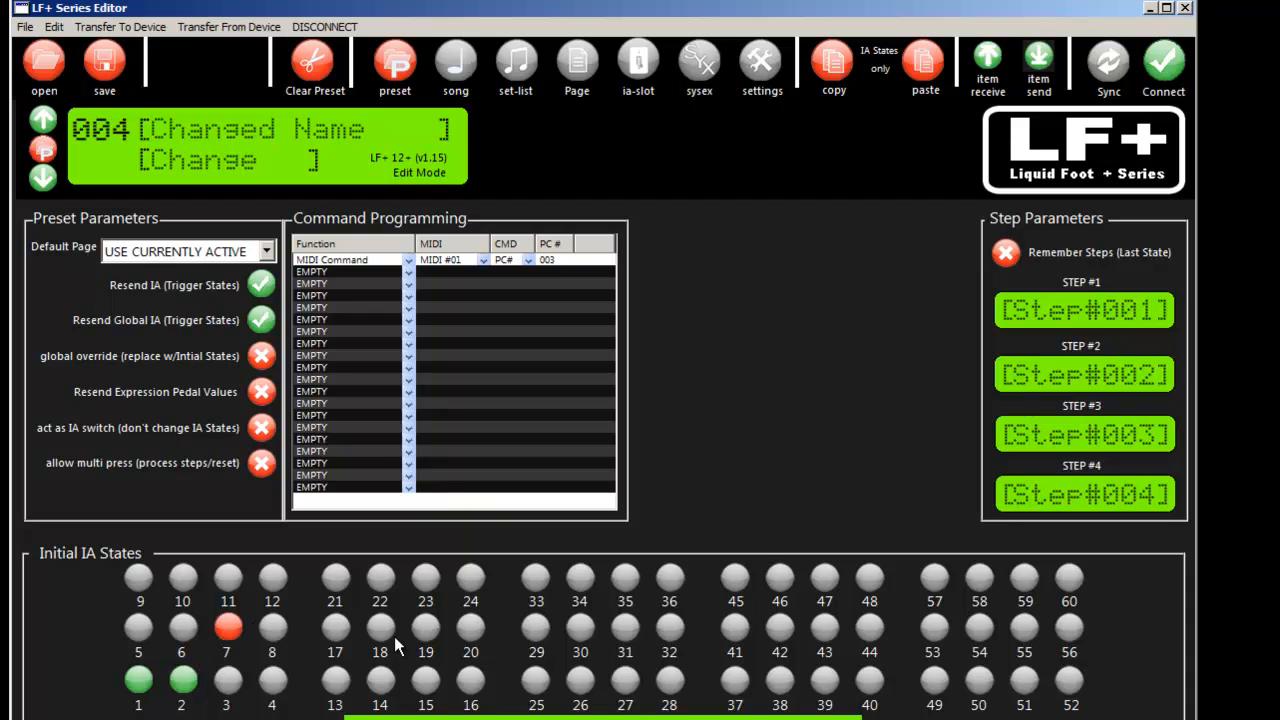
pyautogui.moveTo(140, 622)
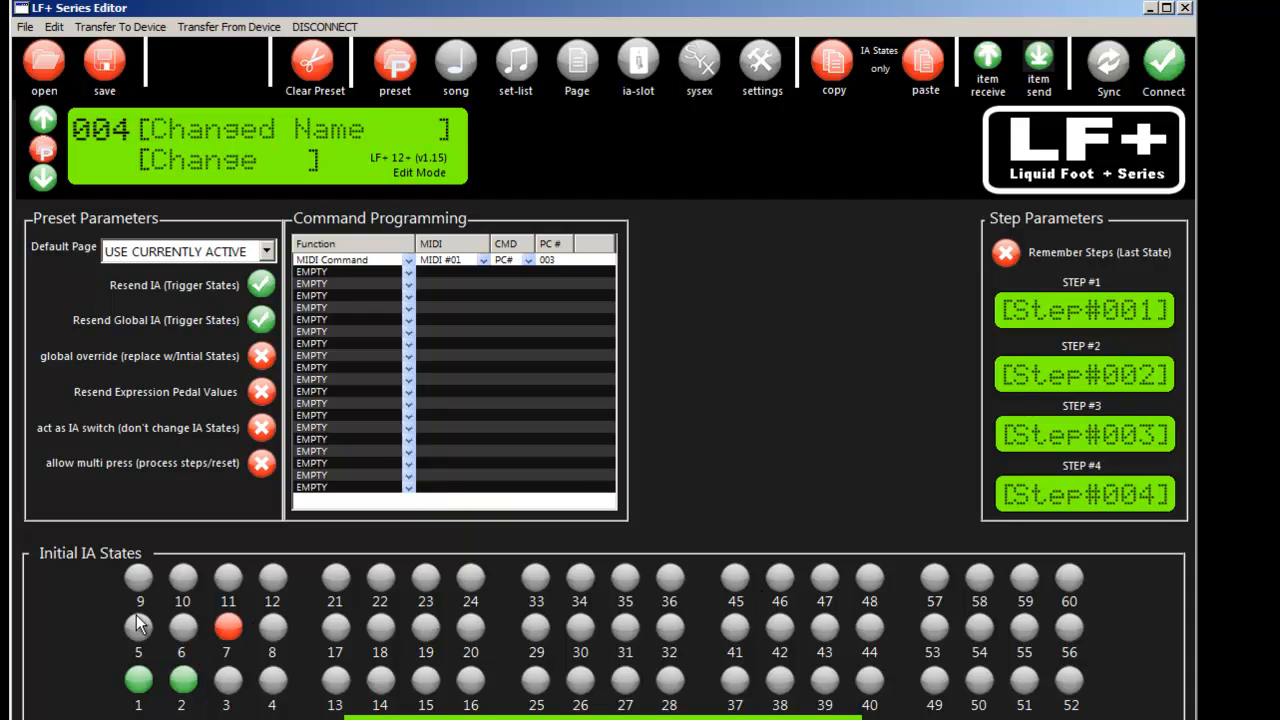
pyautogui.moveTo(210, 615)
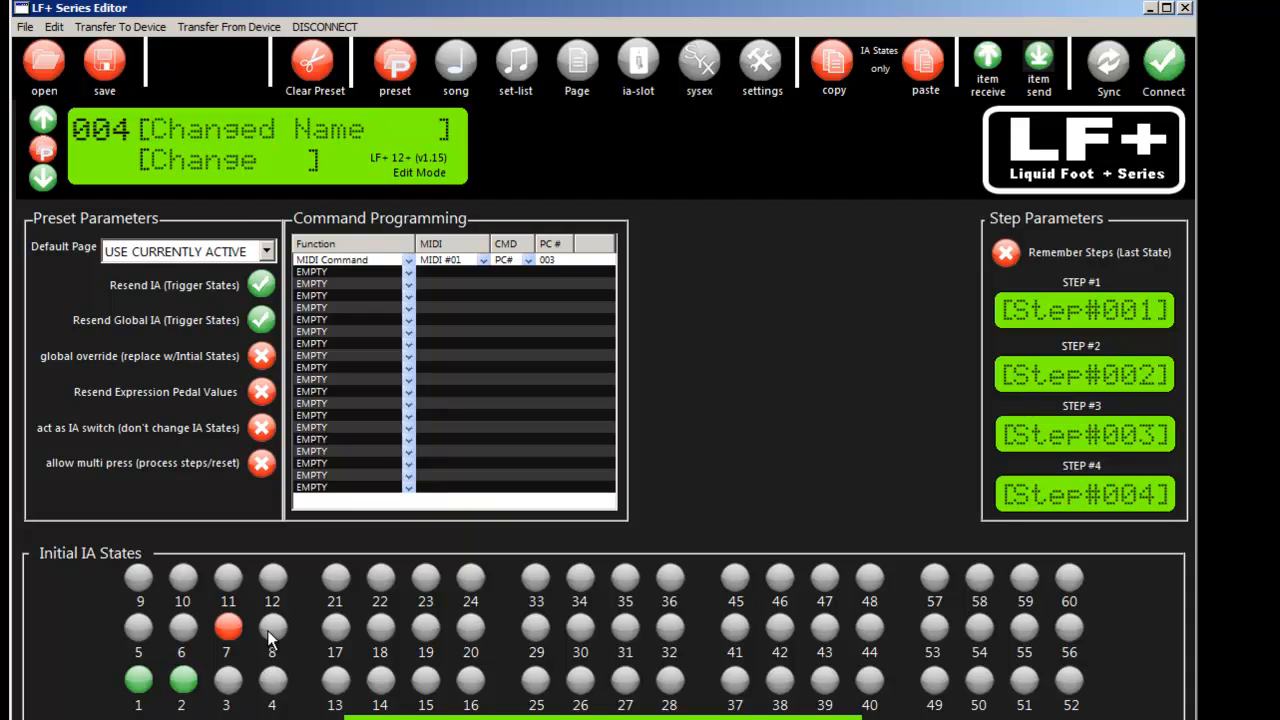
pyautogui.click(272, 627)
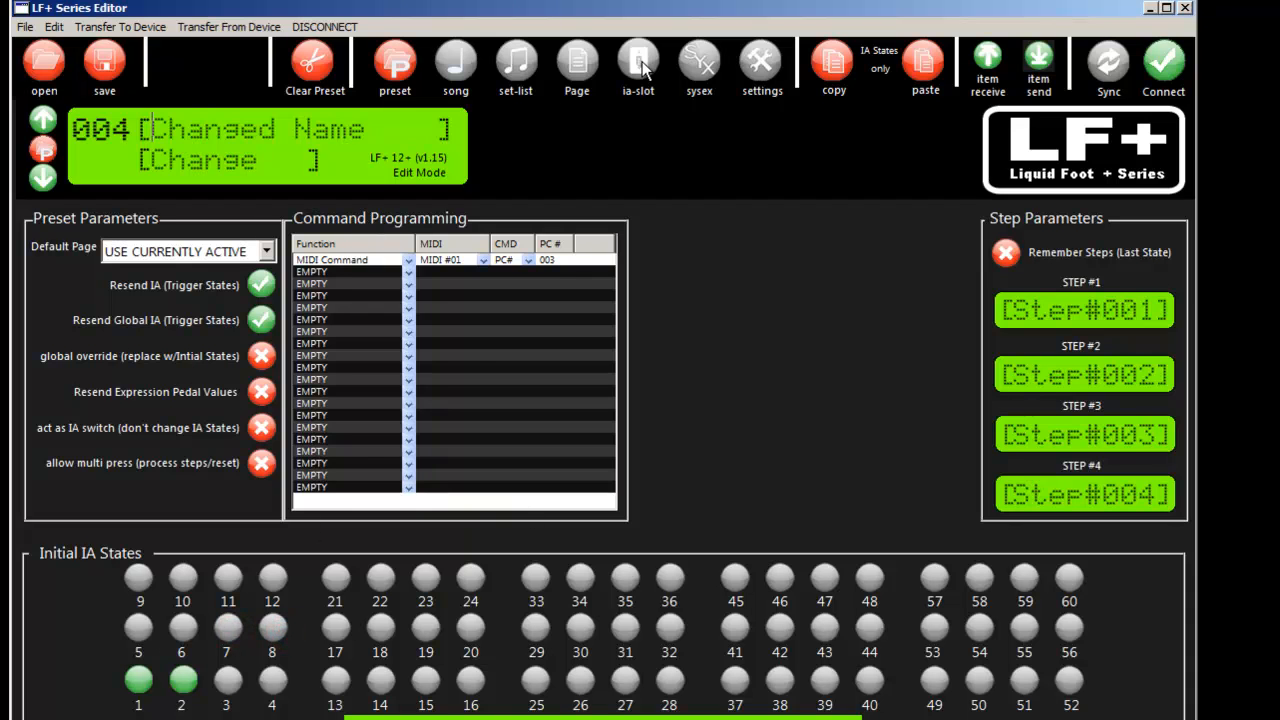
pyautogui.moveTo(1033, 695)
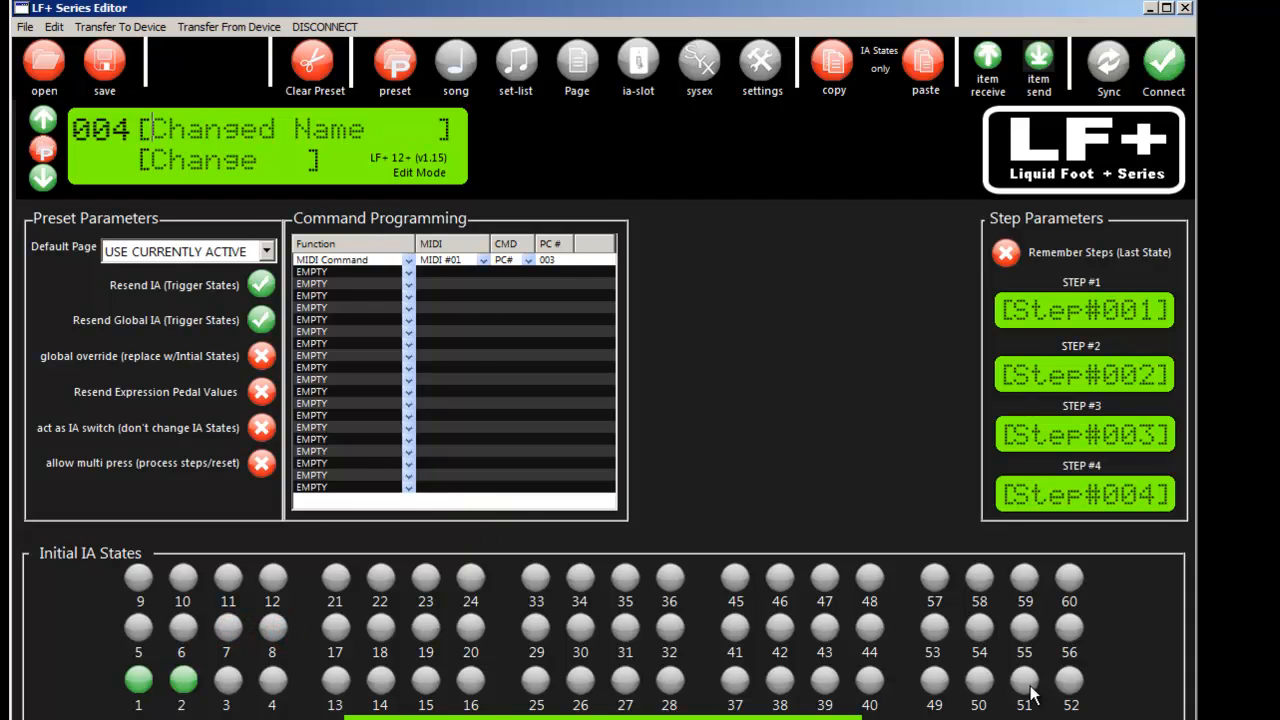
pyautogui.moveTo(993, 581)
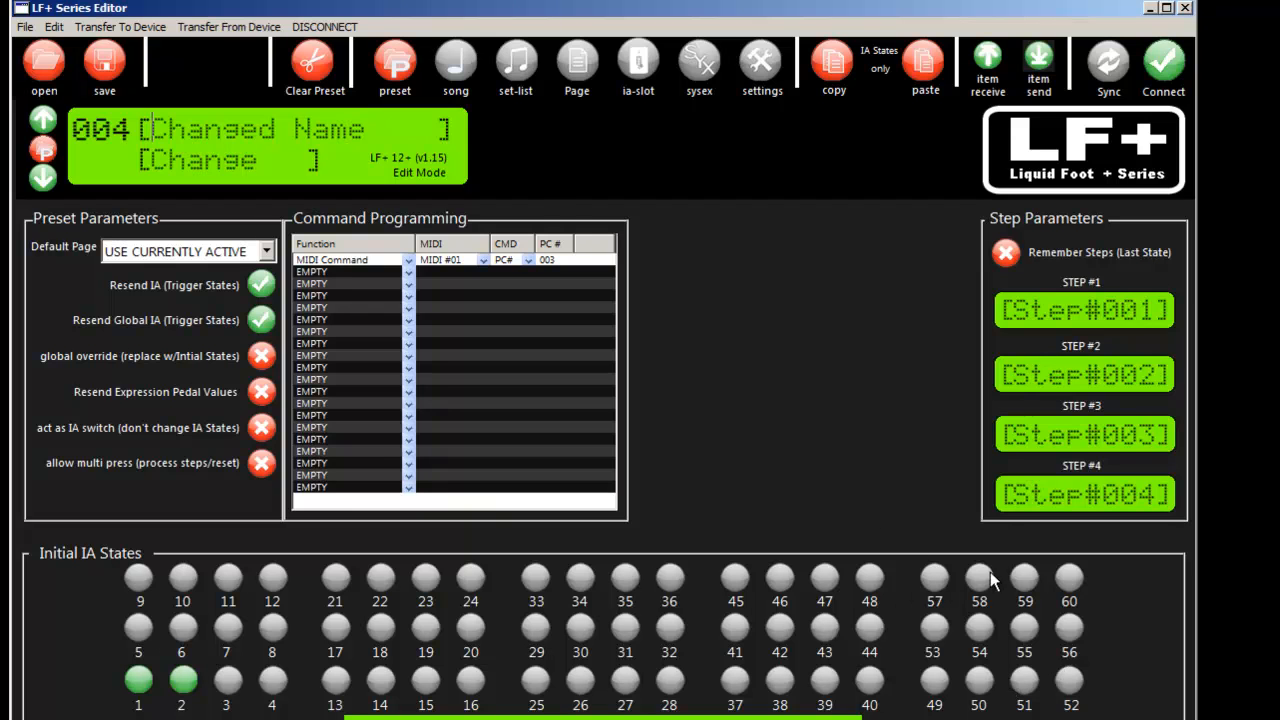
pyautogui.moveTo(510, 588)
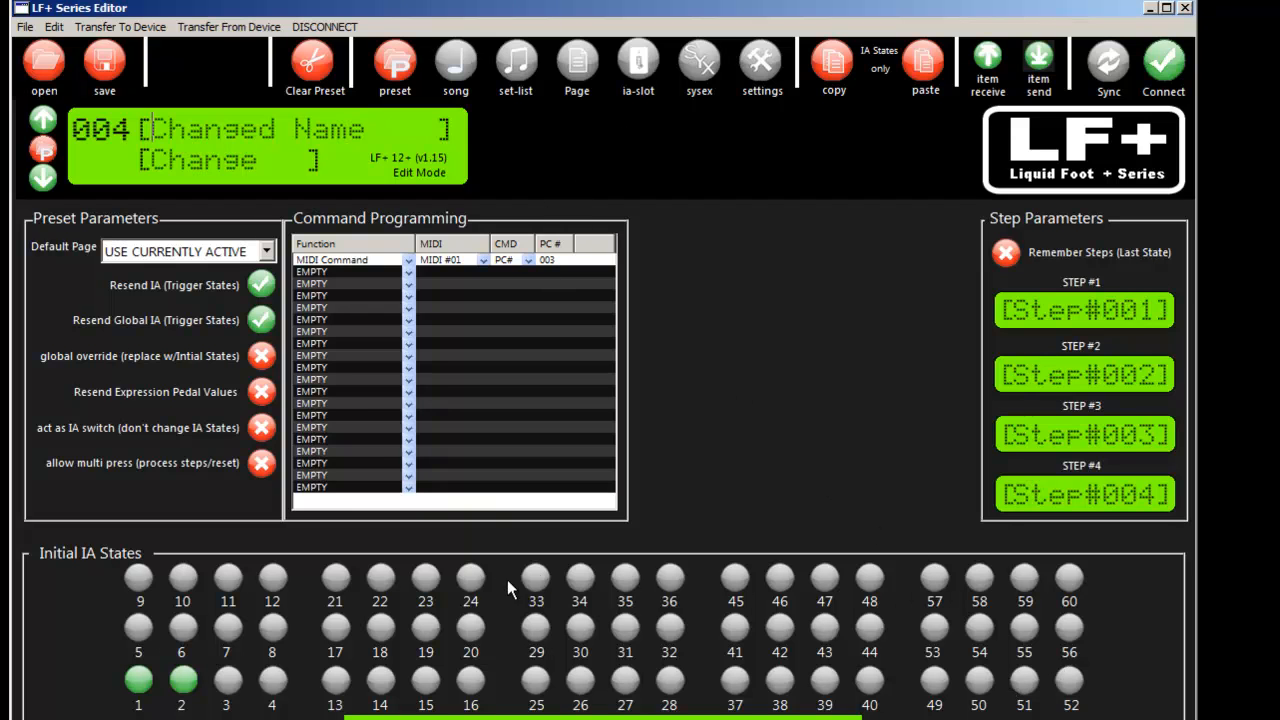
pyautogui.moveTo(603, 93)
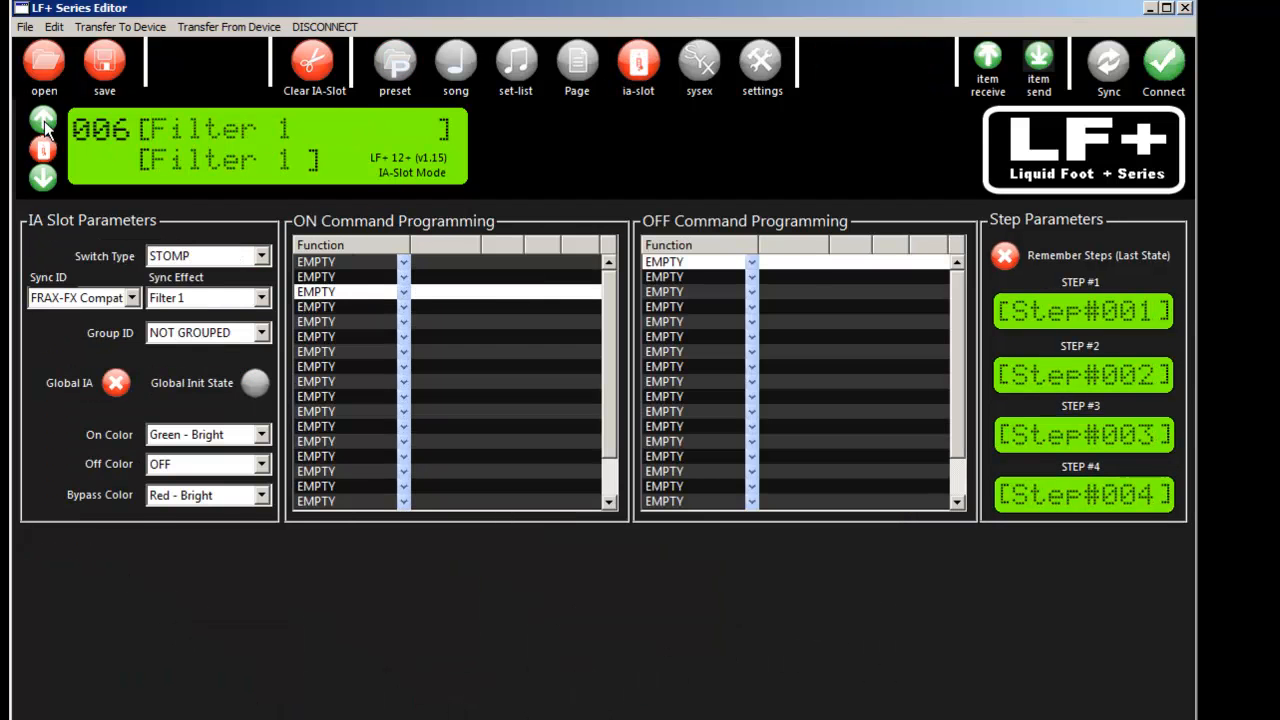
# Step to IA slot 002 'Delay 1' and switch to Pages mode
pyautogui.click(43, 178)
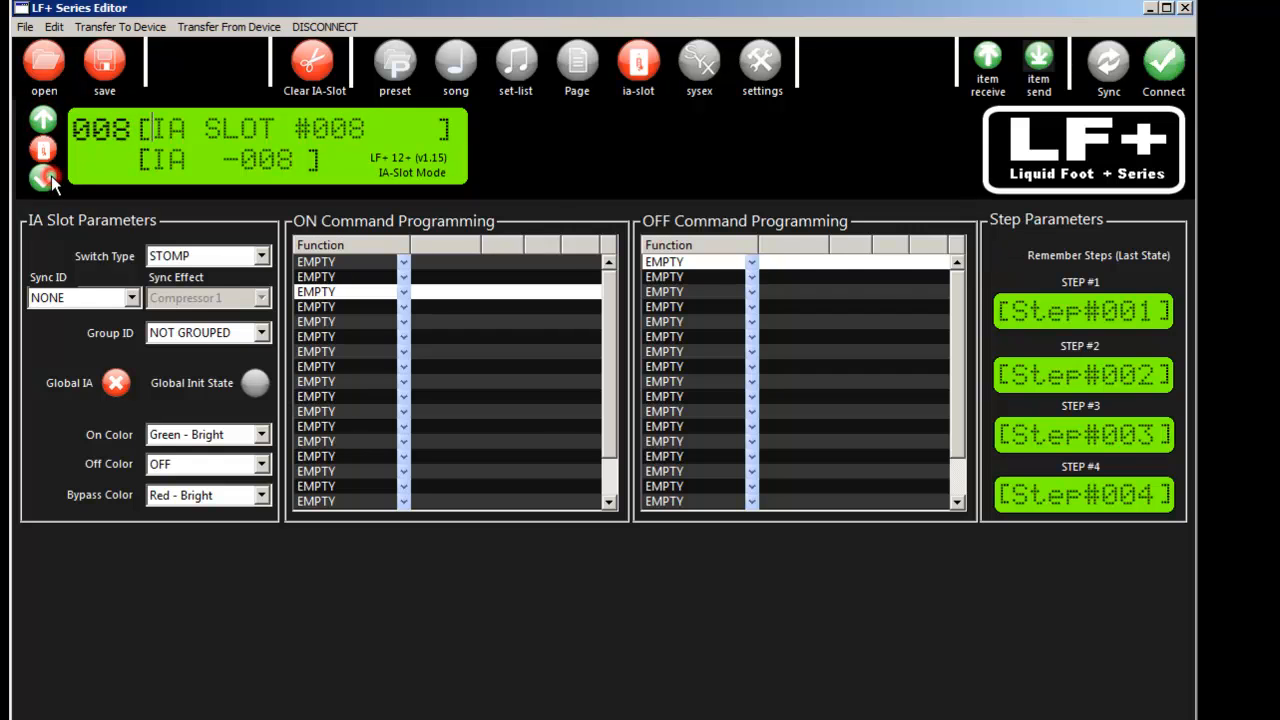
pyautogui.click(43, 178)
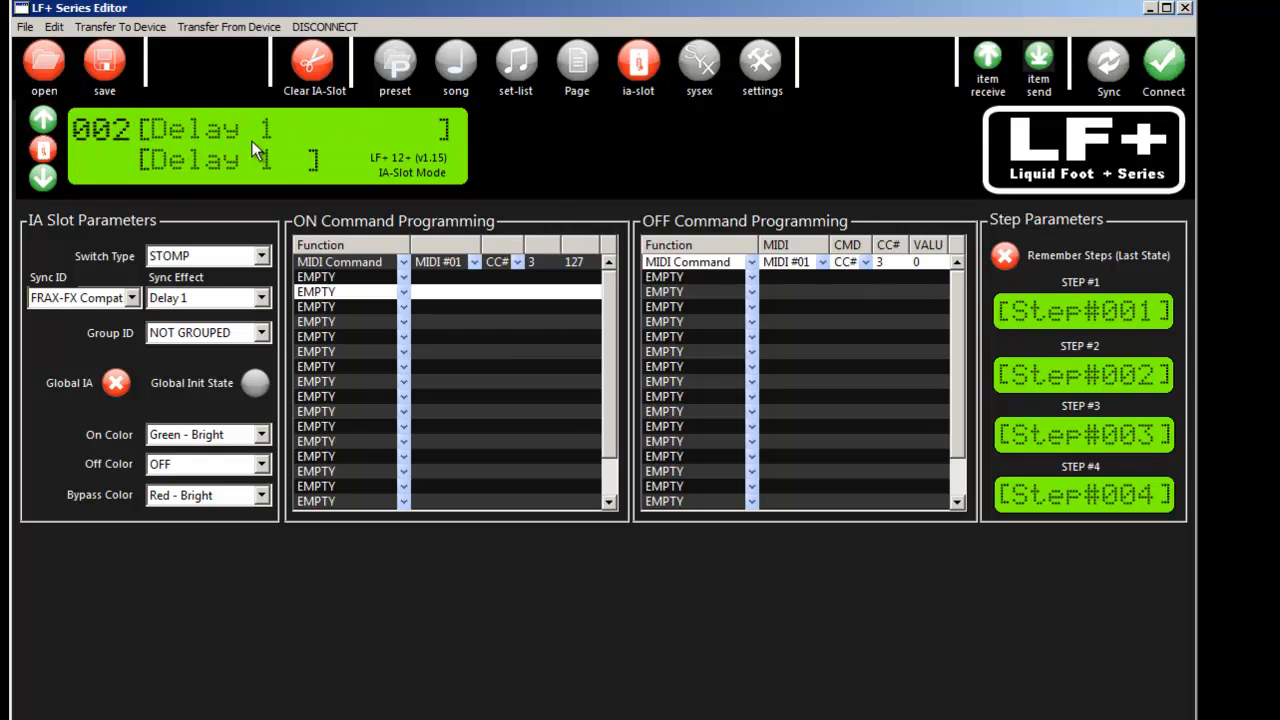
pyautogui.click(576, 65)
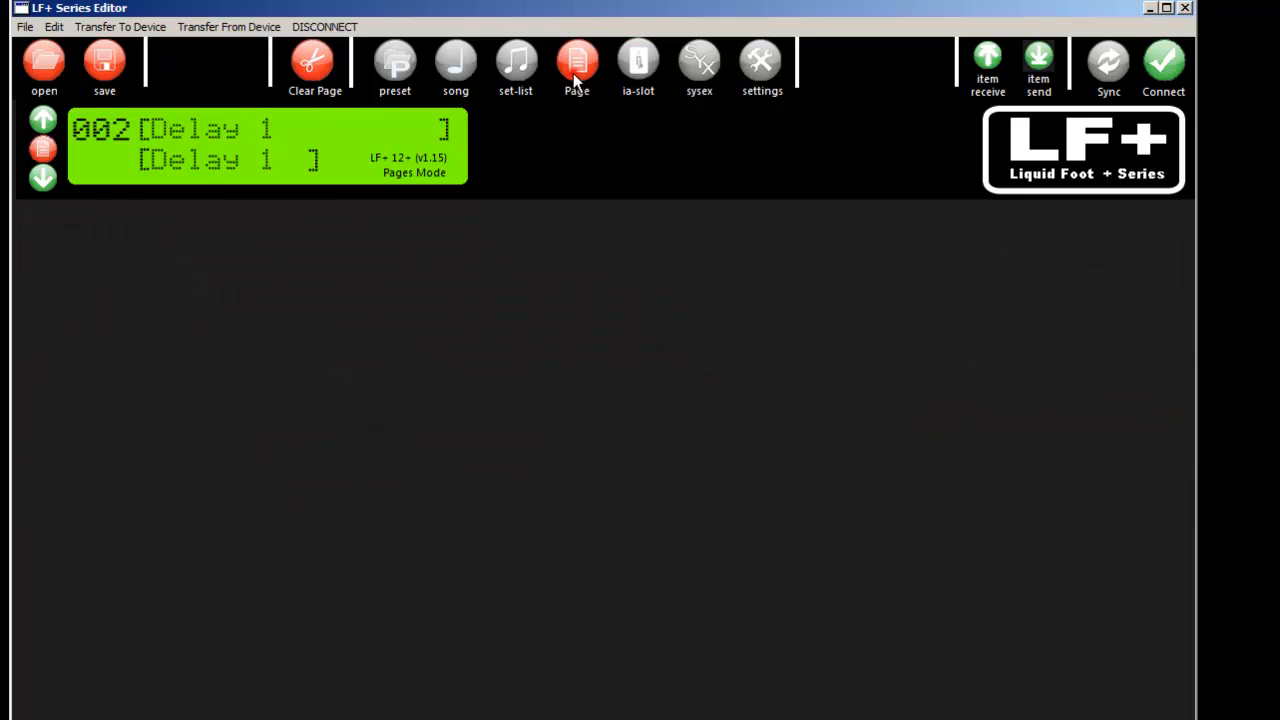
# Set page 004 button 1's Function 2 to IA Slot (025) IA SLOT #025, then view the page overview
pyautogui.click(576, 65)
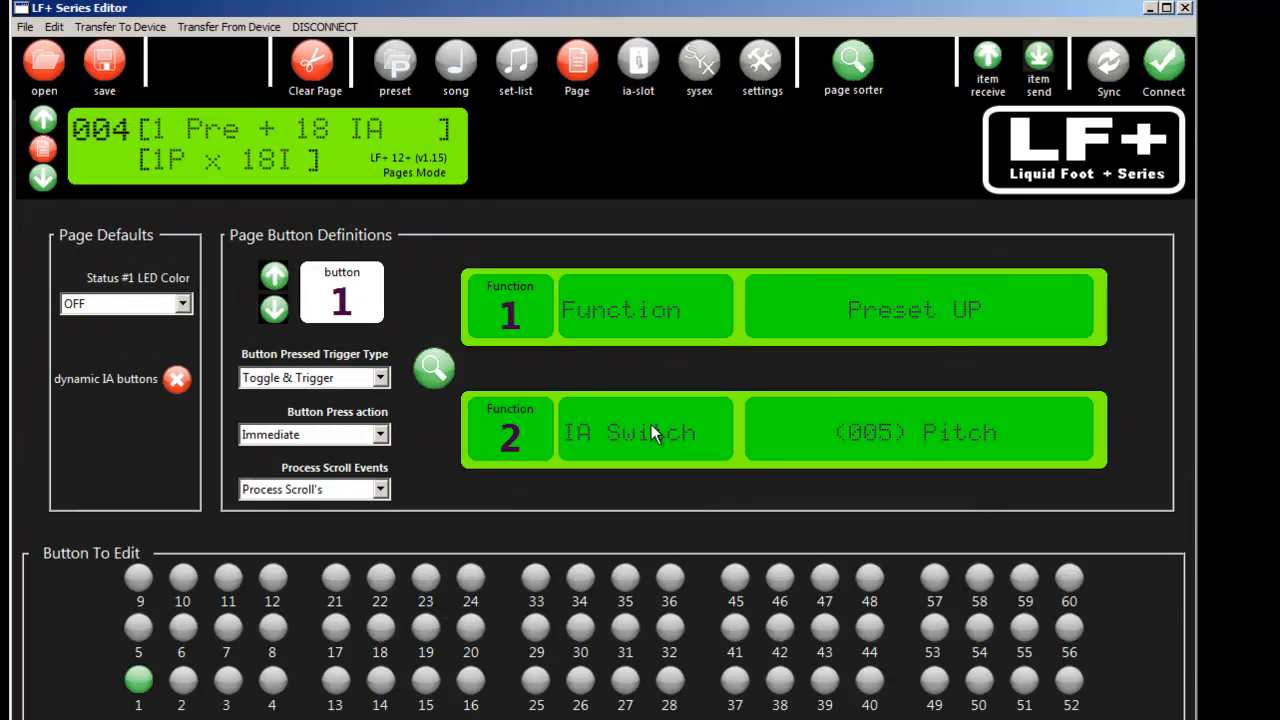
pyautogui.click(645, 432)
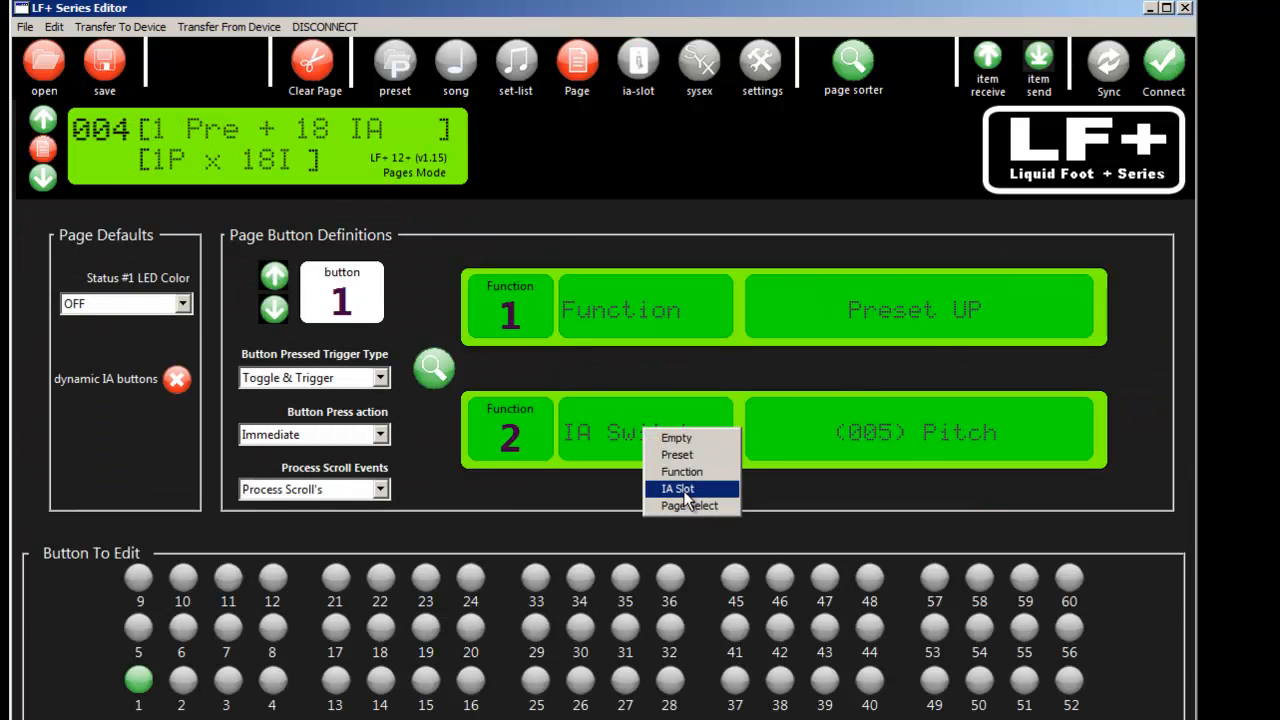
pyautogui.click(677, 488)
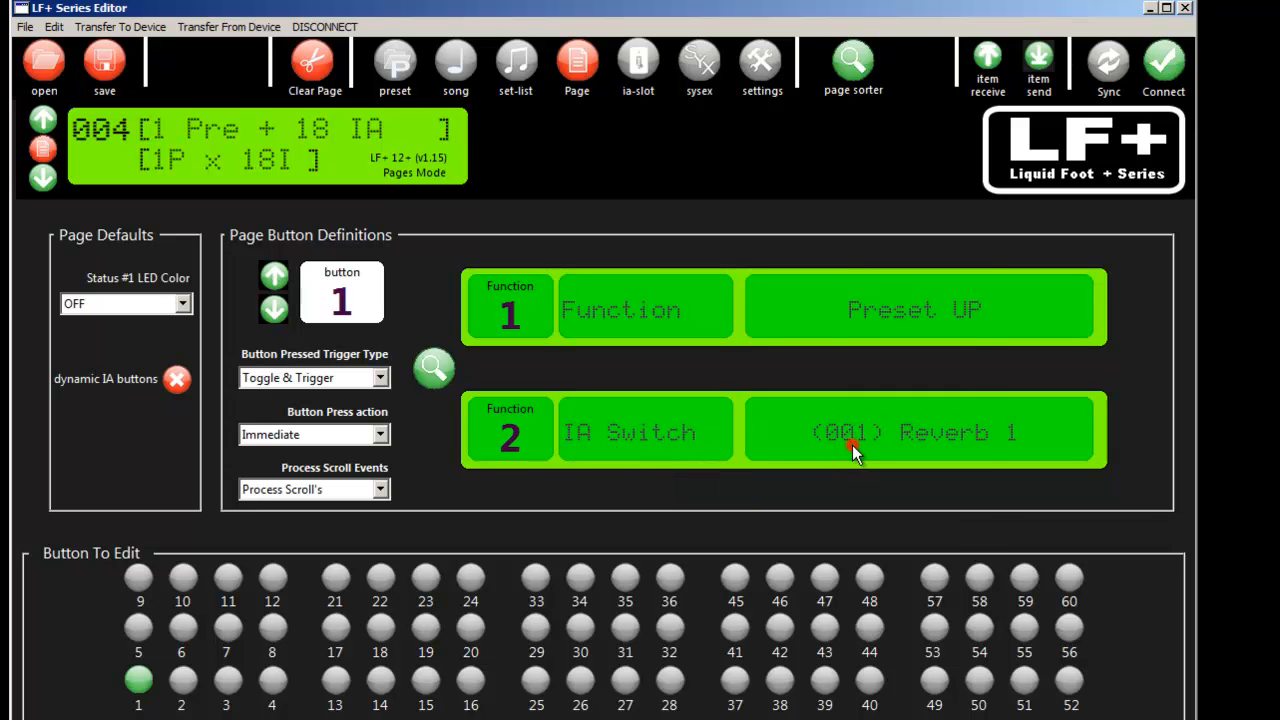
pyautogui.click(918, 432)
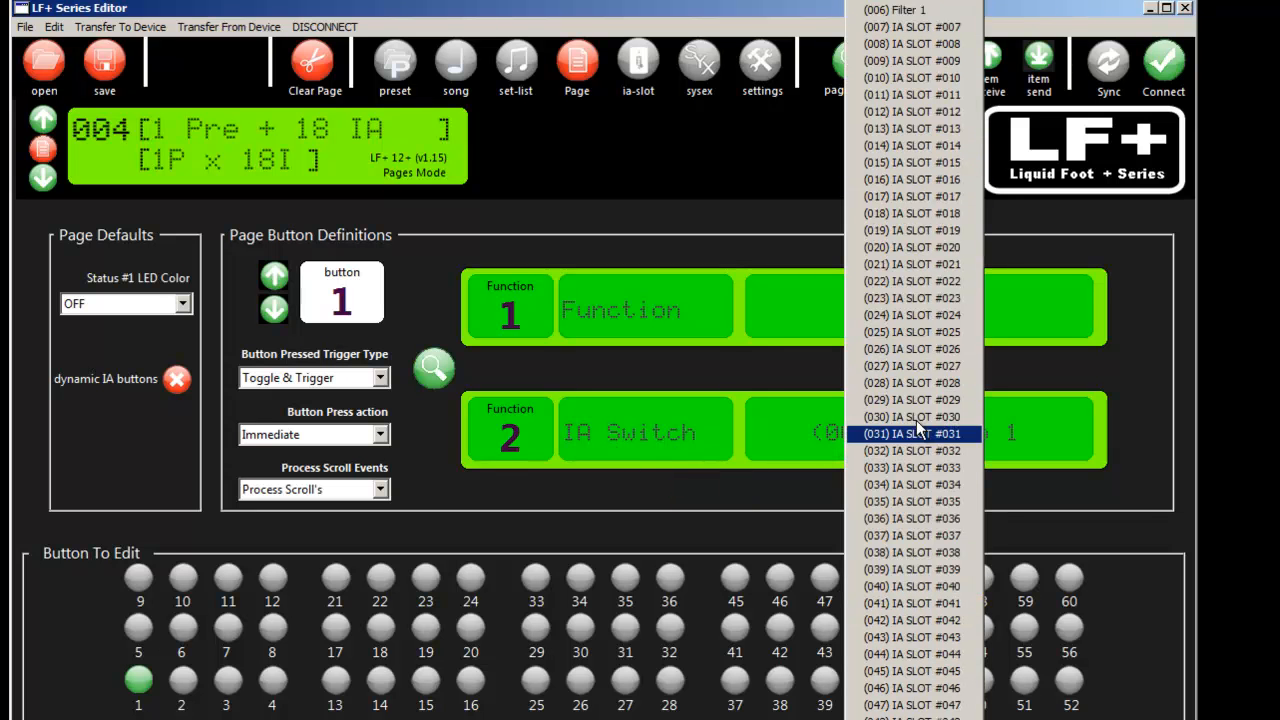
pyautogui.click(911, 332)
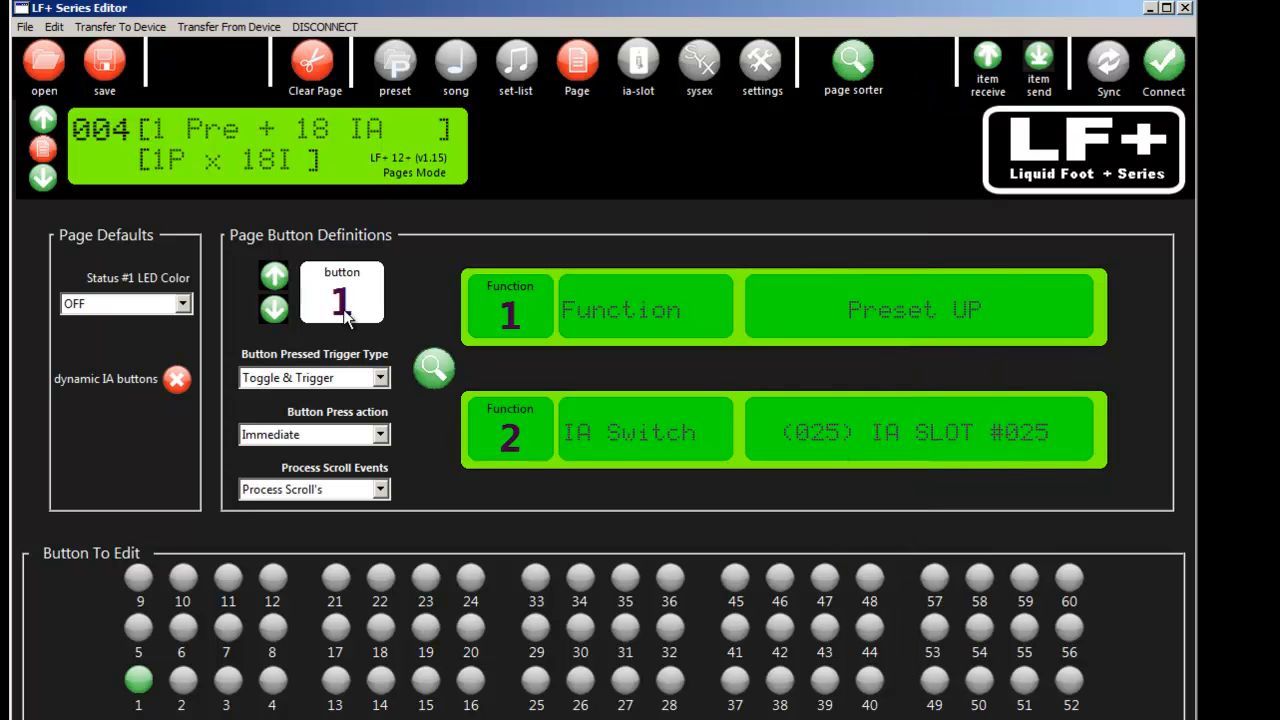
pyautogui.moveTo(978, 450)
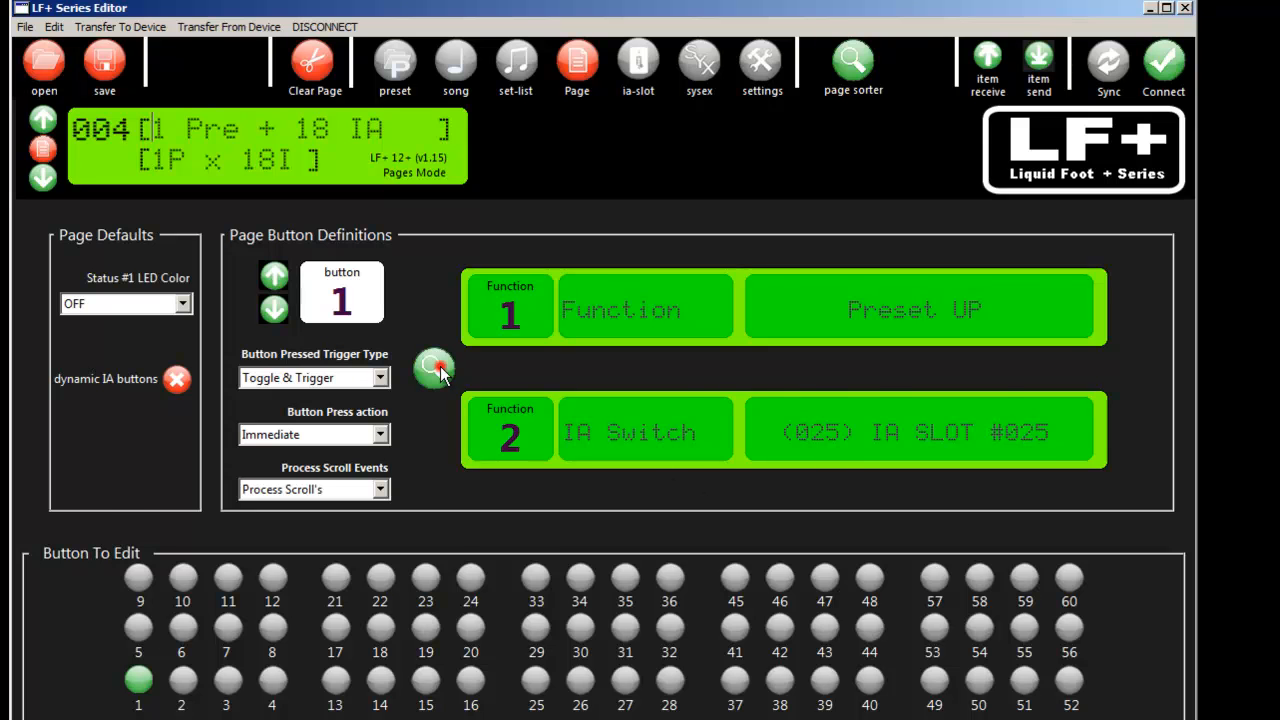
pyautogui.click(853, 62)
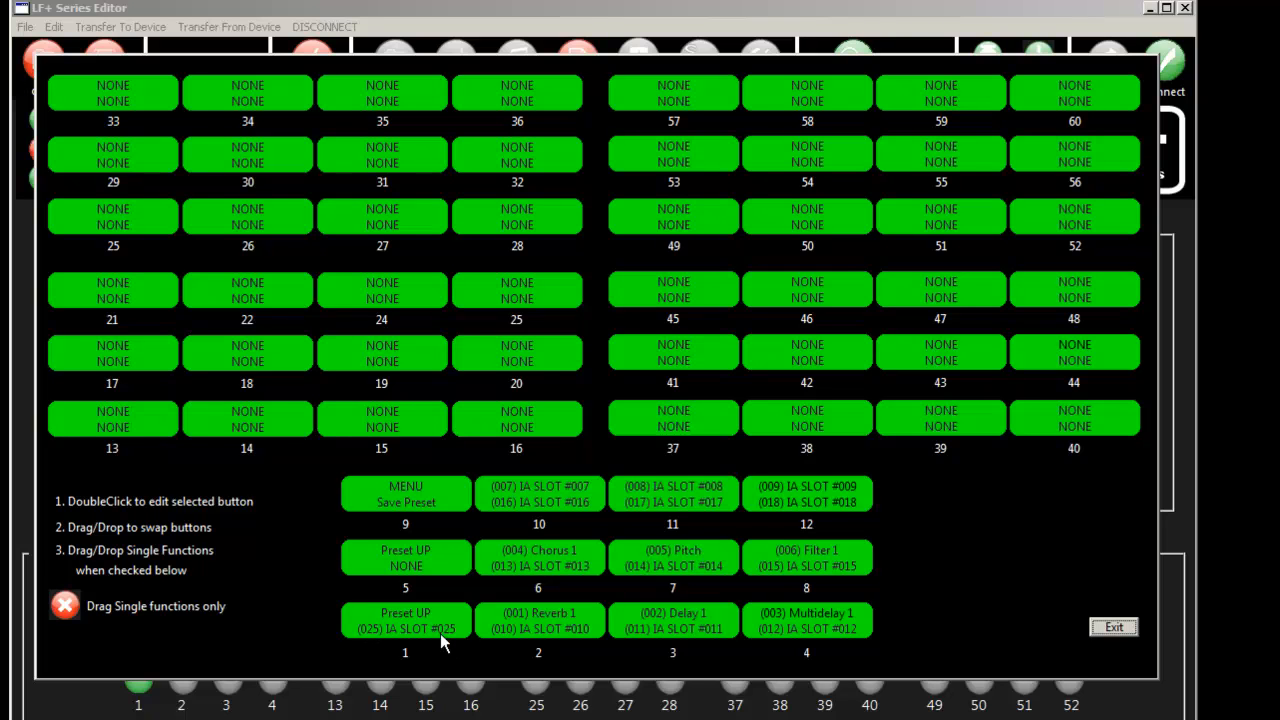
pyautogui.moveTo(1045, 638)
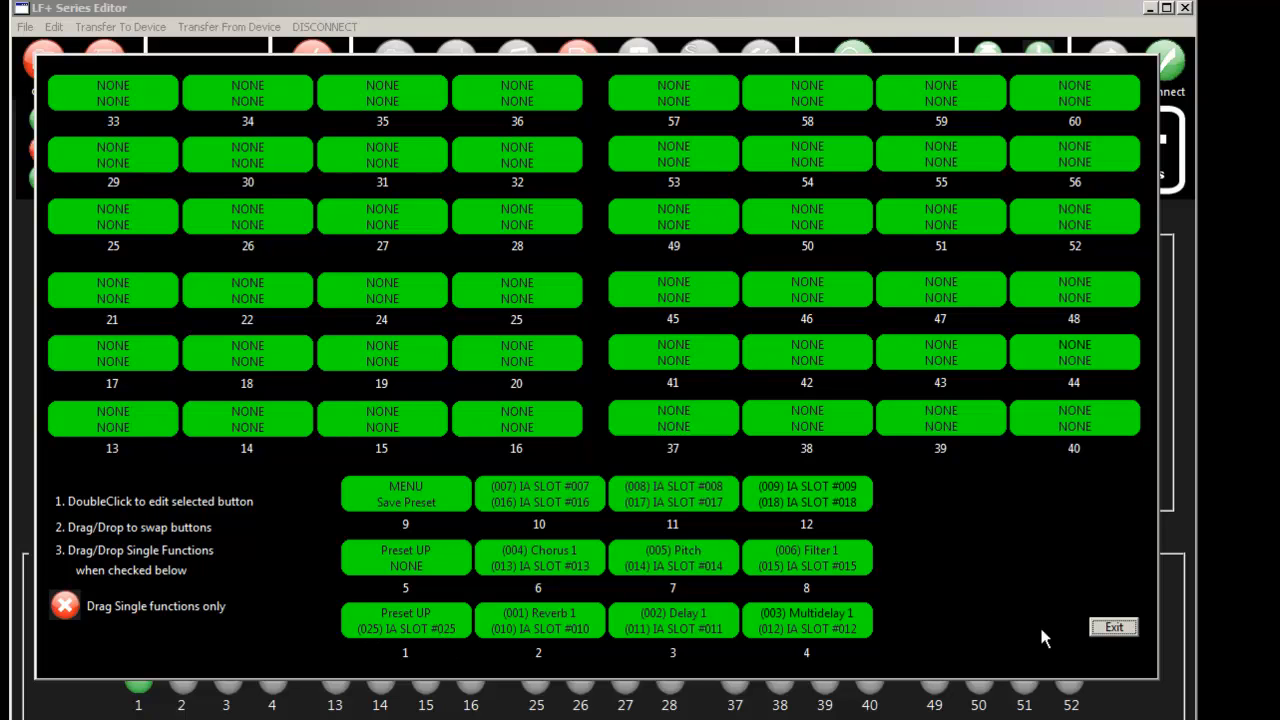
# Exit the page sorter overview and return to IA-slot mode on slot 001 'Reverb 1'
pyautogui.click(638, 63)
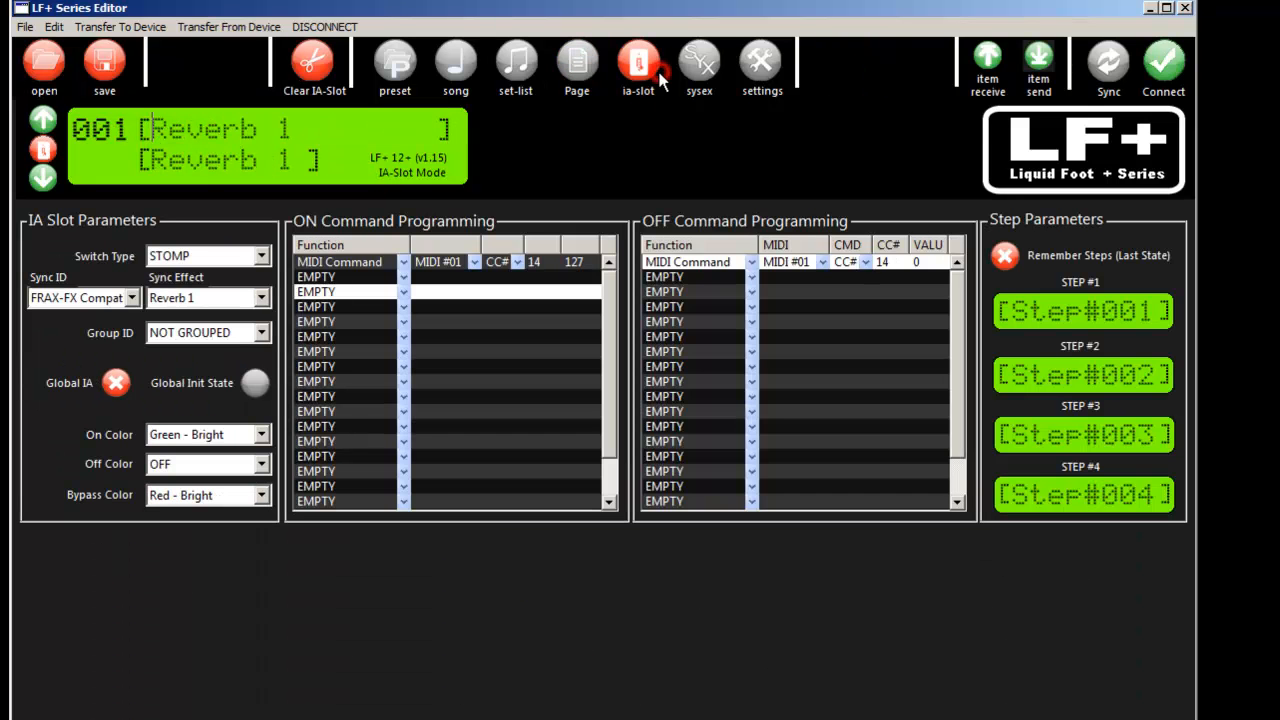